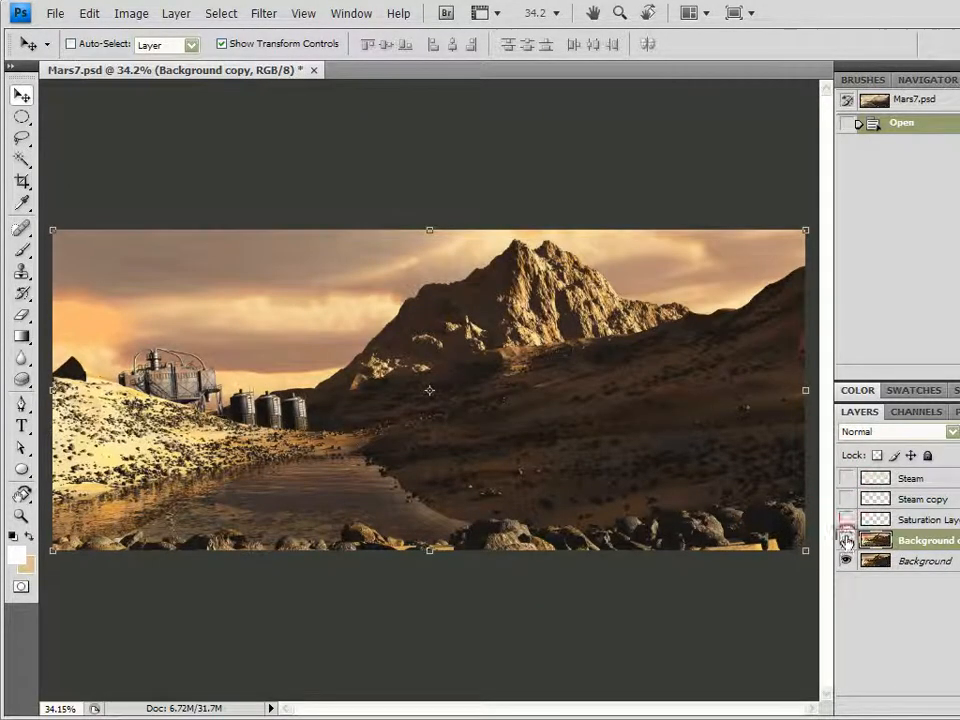
Show the Steam, Steam copy and Saturation layers so haze appears over the Mars scene
left_click(846, 540)
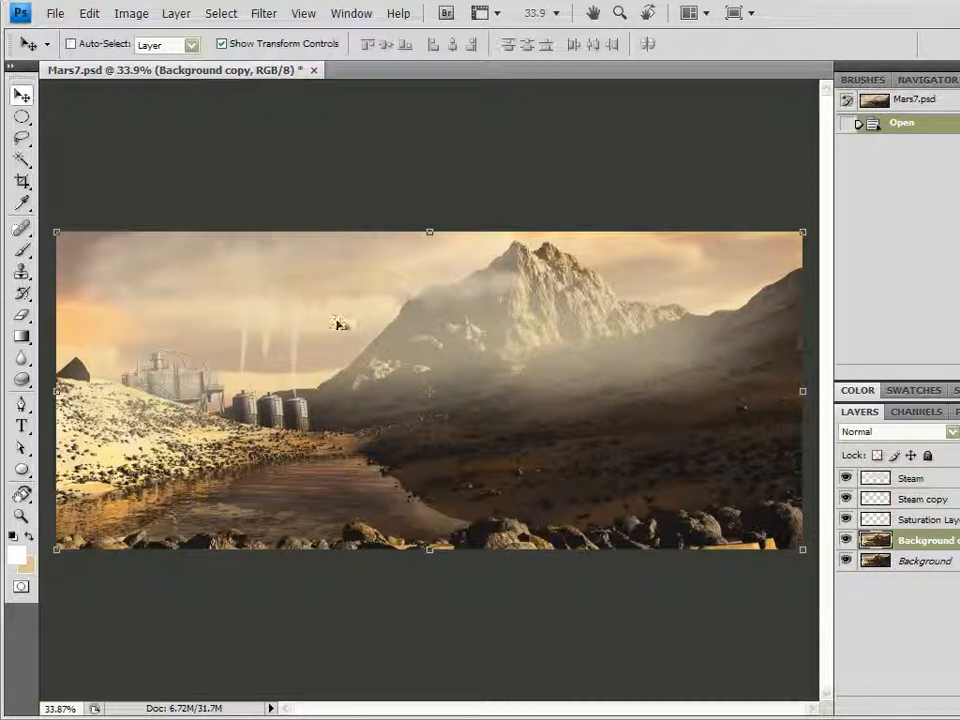
mouse_move(288, 496)
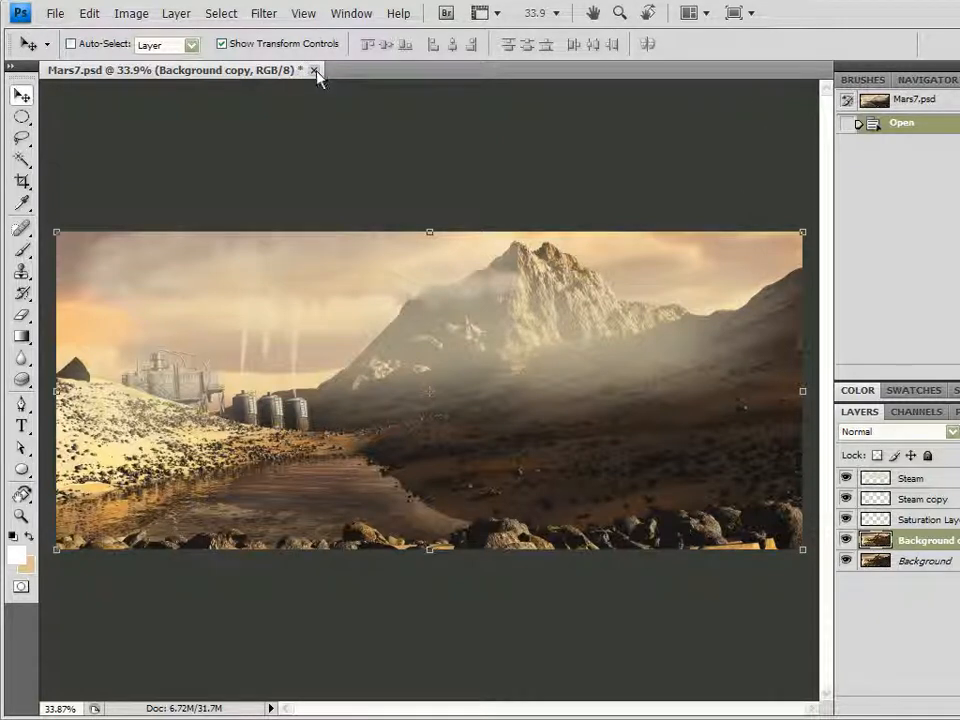
Close Mars7.psd without saving the changes
left_click(318, 70)
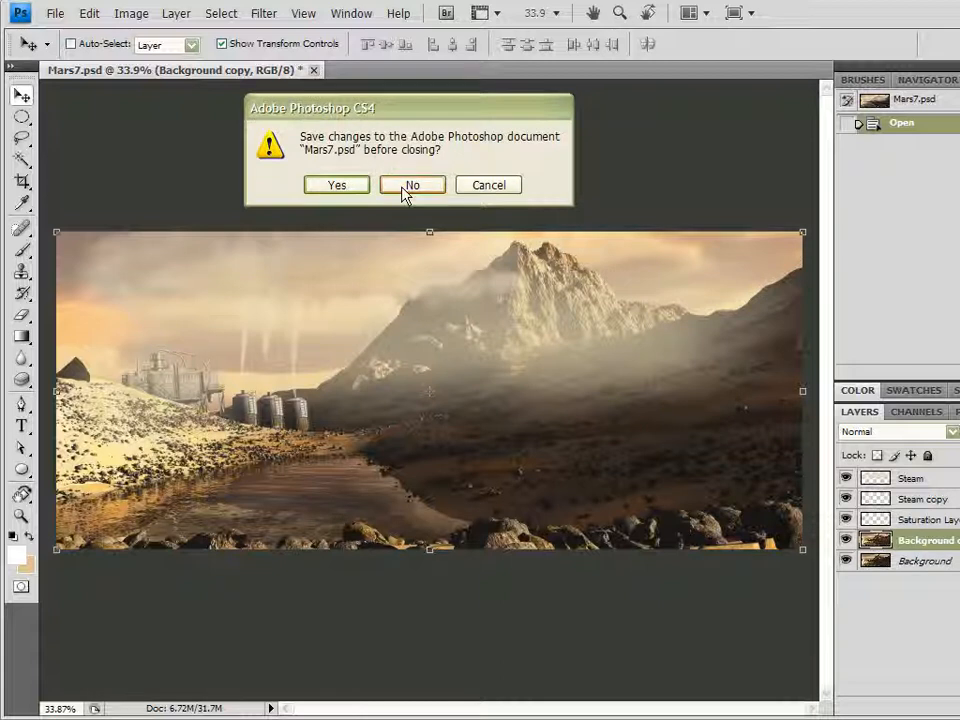
left_click(412, 184)
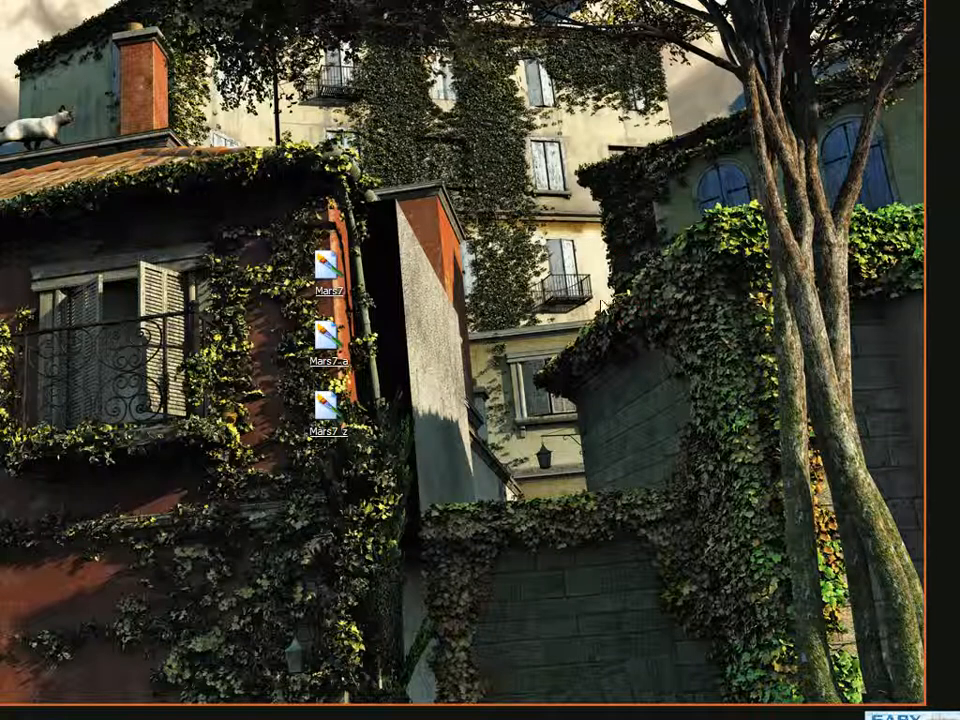
mouse_move(522, 398)
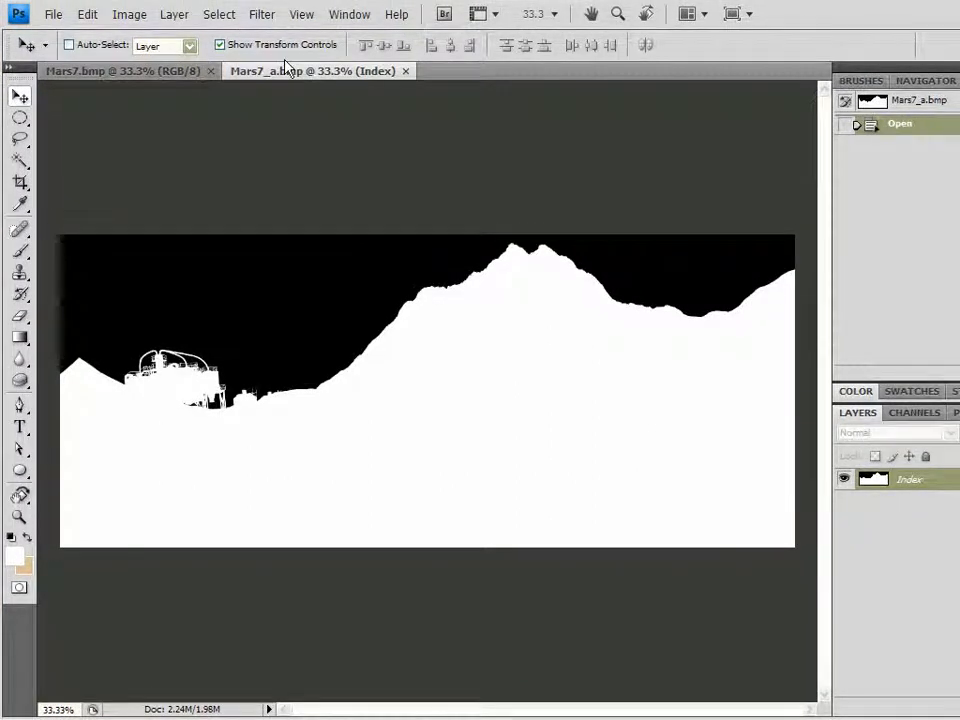
Convert the Mars7_a mask to grayscale and drag it into Mars7.bmp as a new layer
left_click(128, 16)
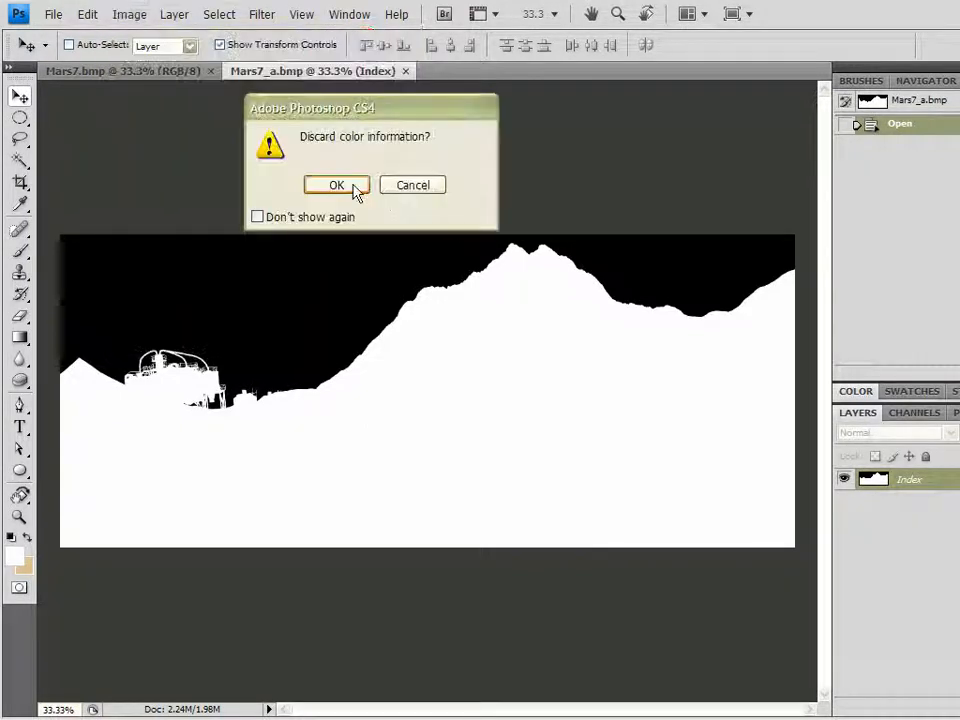
left_click(336, 184)
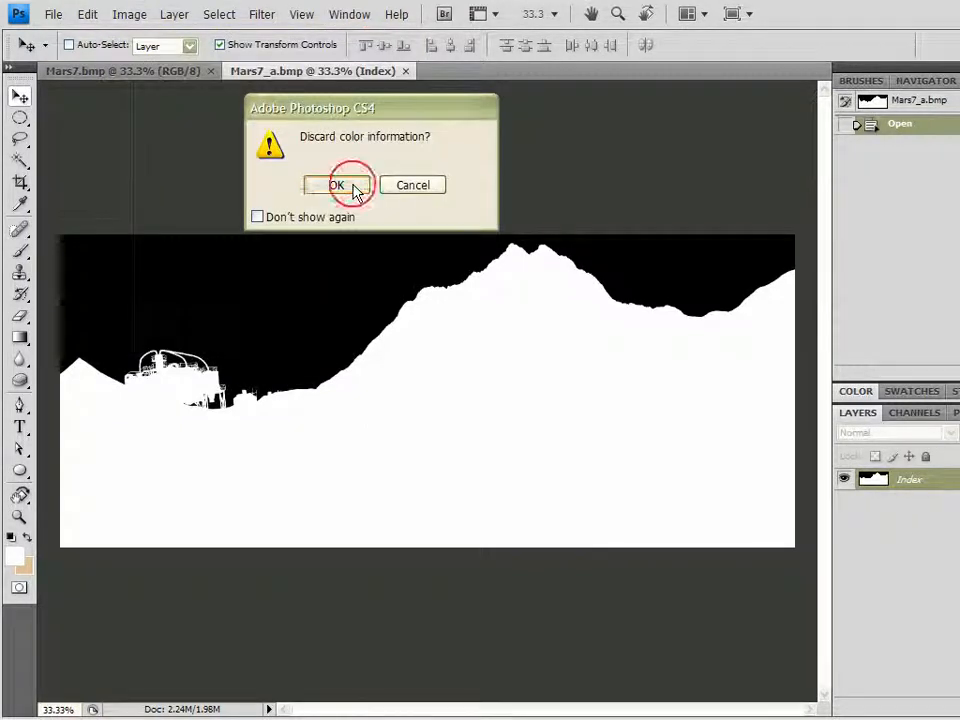
left_click(336, 184)
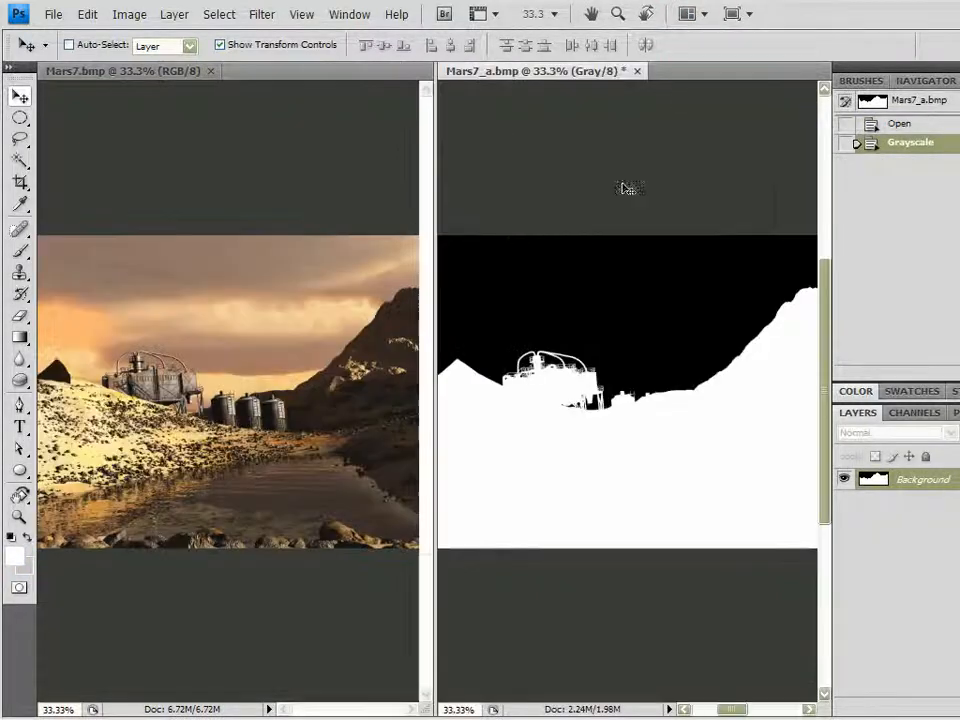
left_click_drag(628, 390, 230, 390)
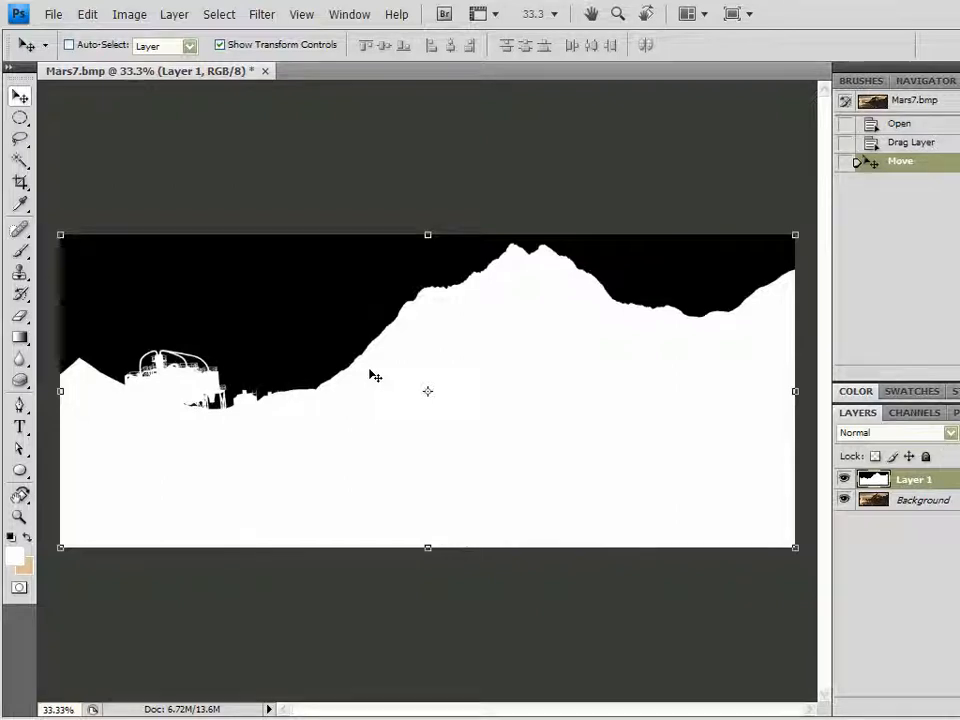
mouse_move(404, 256)
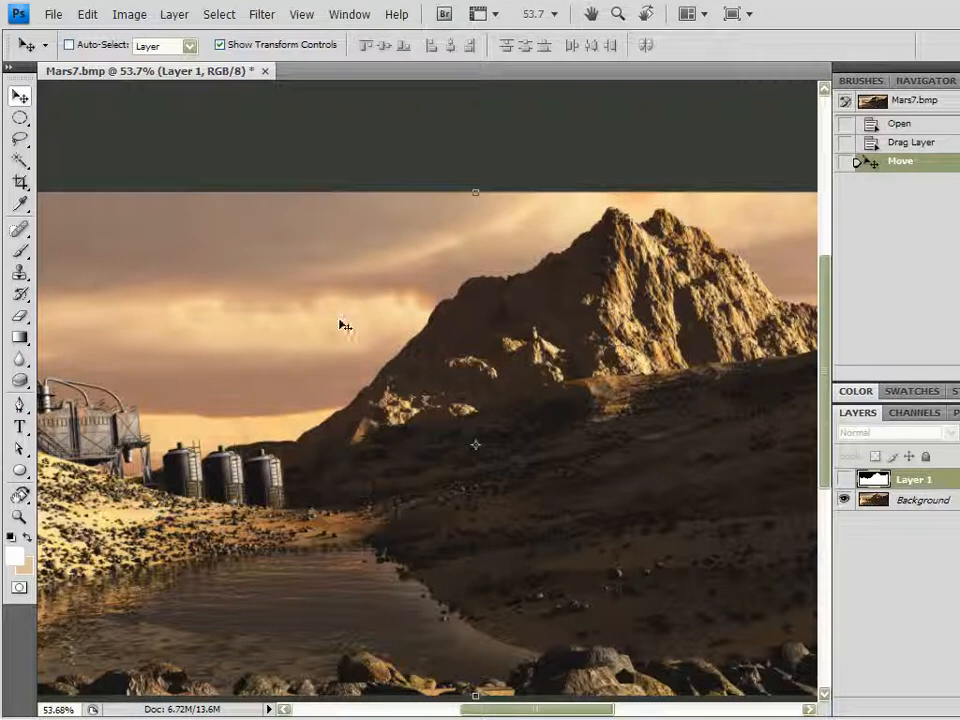
mouse_move(578, 270)
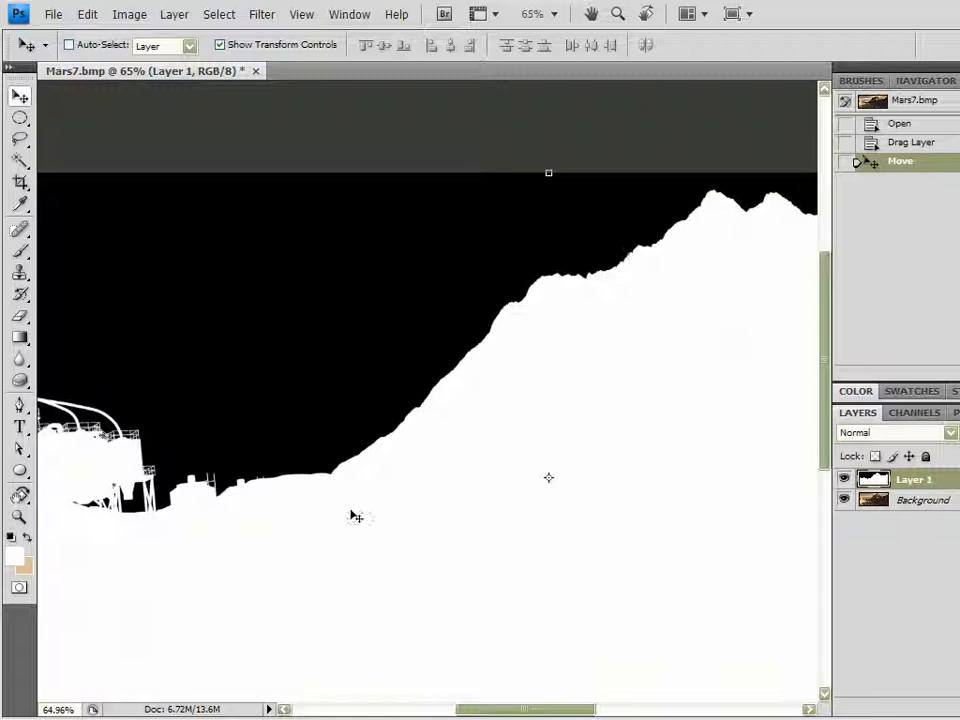
Select the white mask area with Color Range, tuning Fuzziness, and accept the selection
left_click(218, 16)
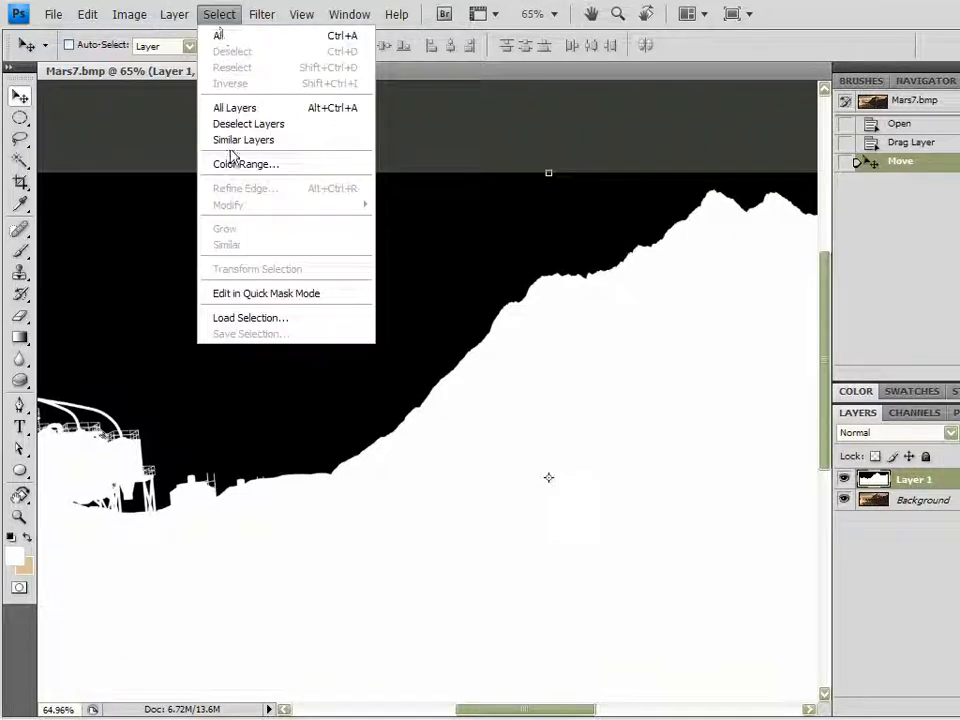
left_click(246, 164)
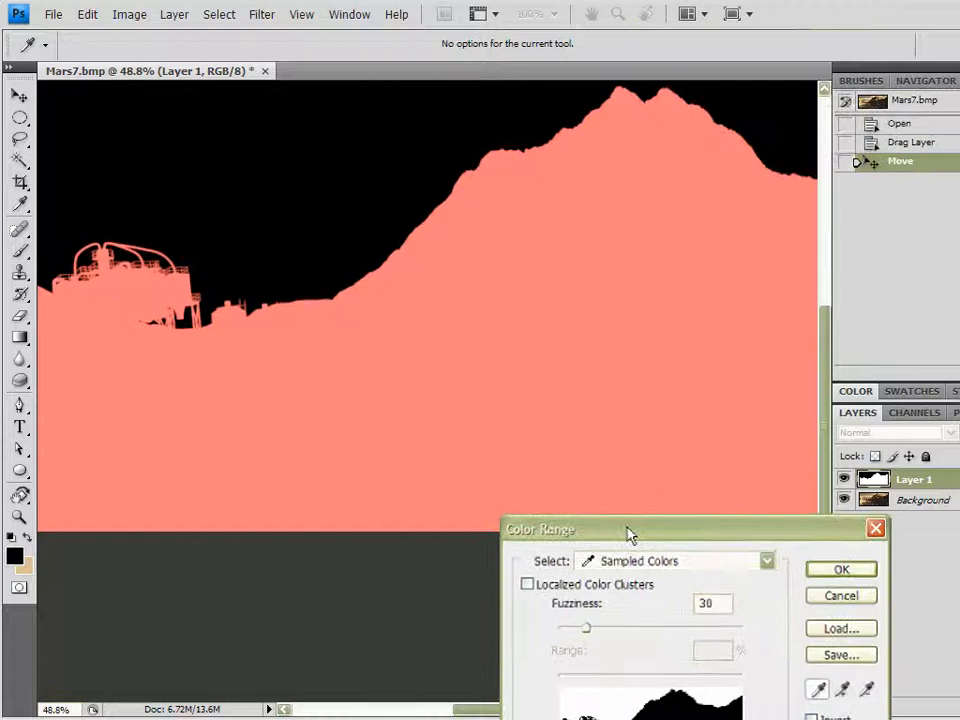
left_click_drag(628, 528, 680, 270)
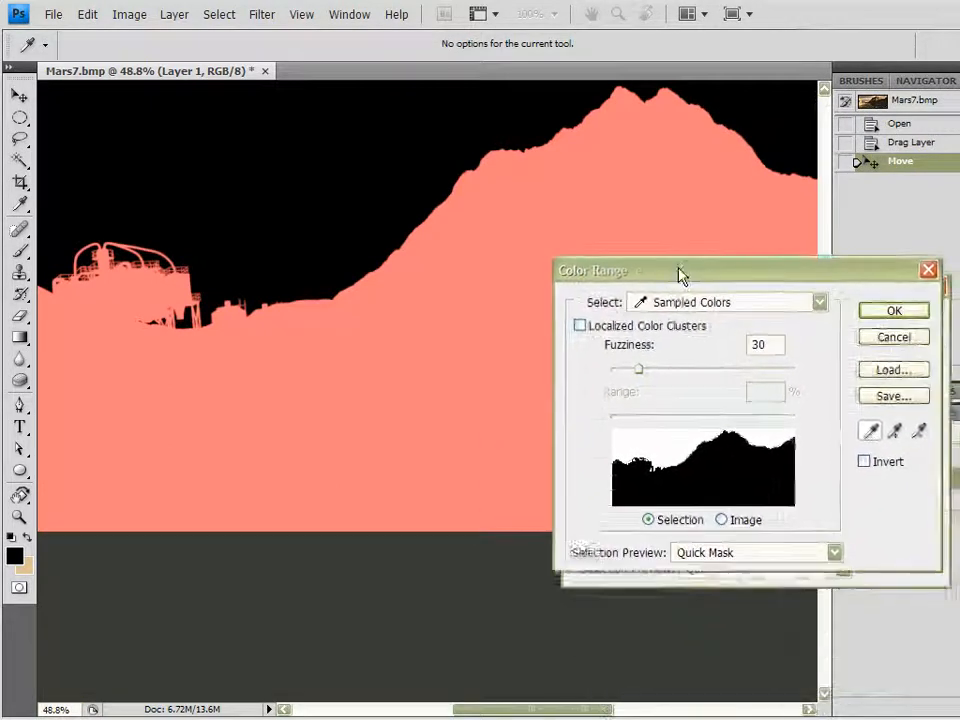
left_click_drag(592, 270, 624, 390)
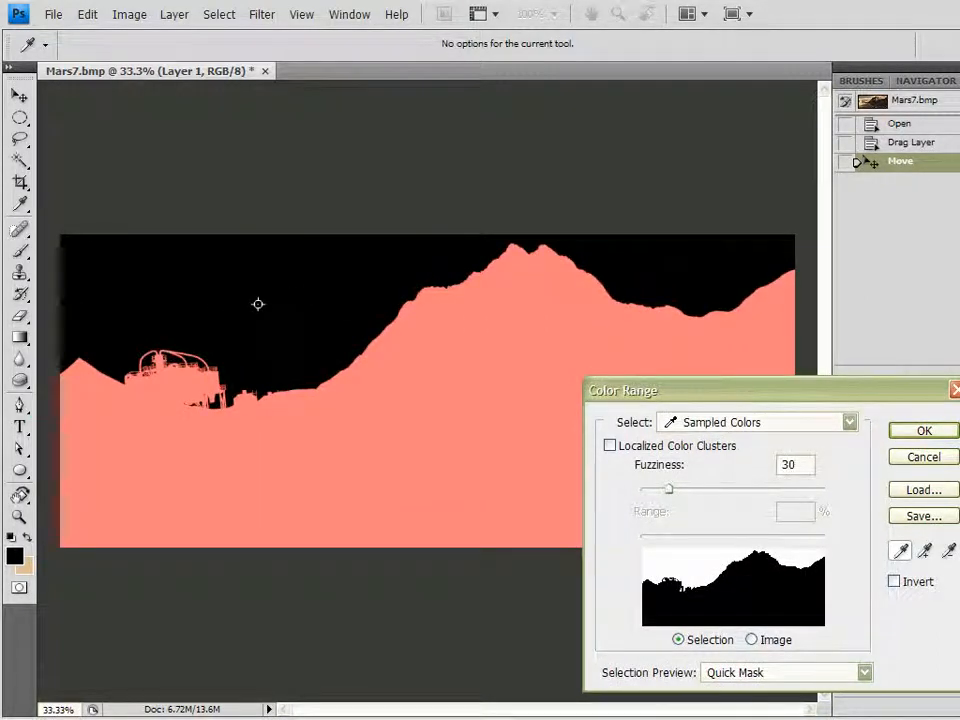
mouse_move(240, 316)
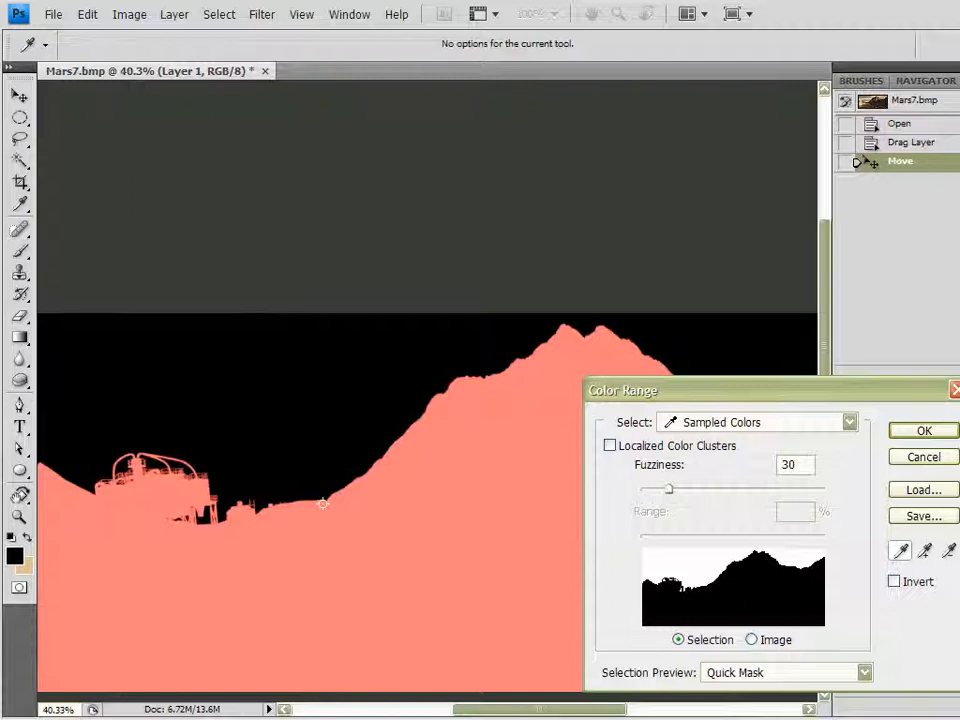
mouse_move(474, 580)
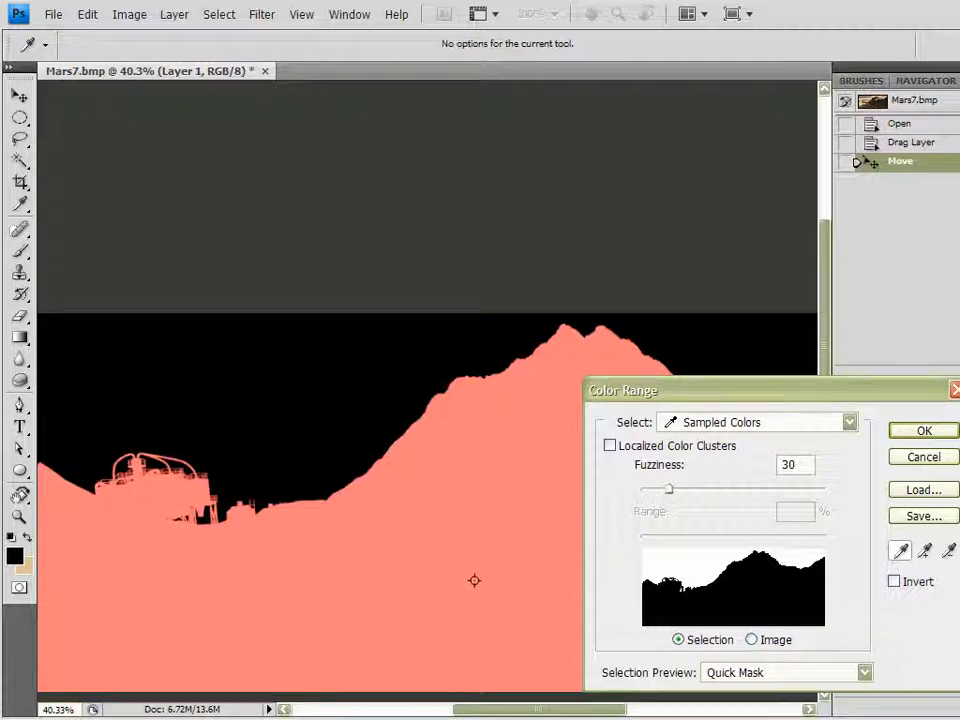
mouse_move(500, 496)
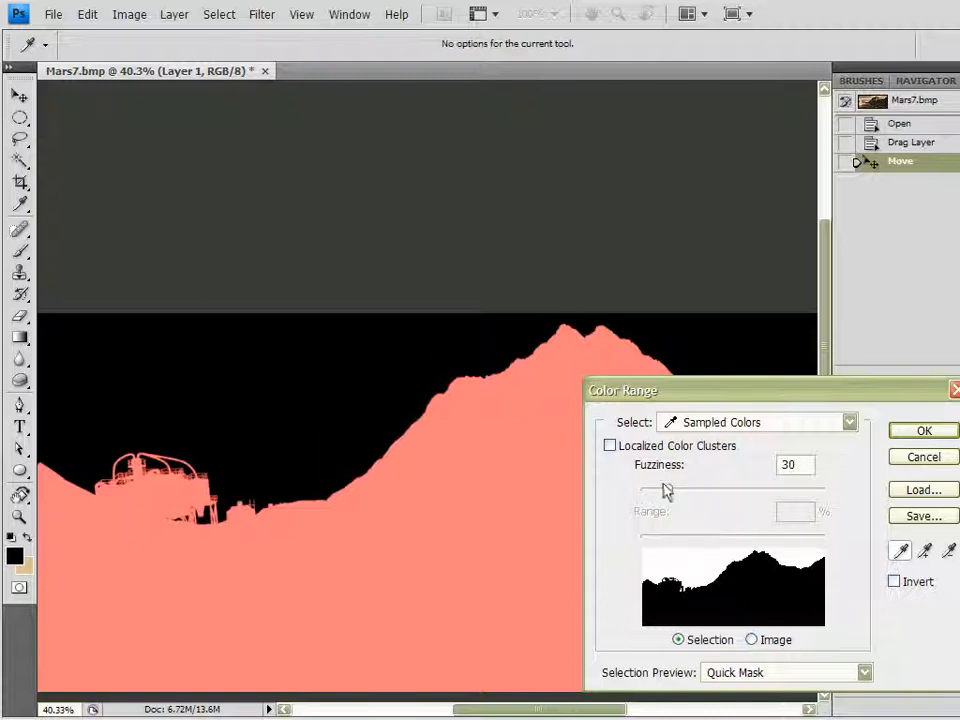
mouse_move(732, 398)
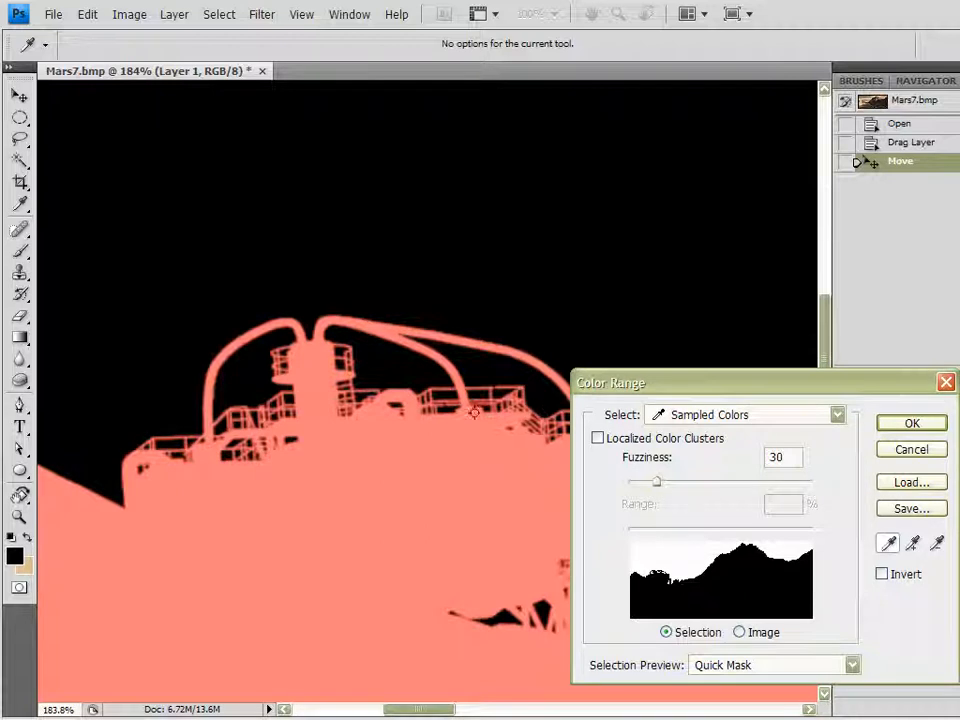
mouse_move(660, 484)
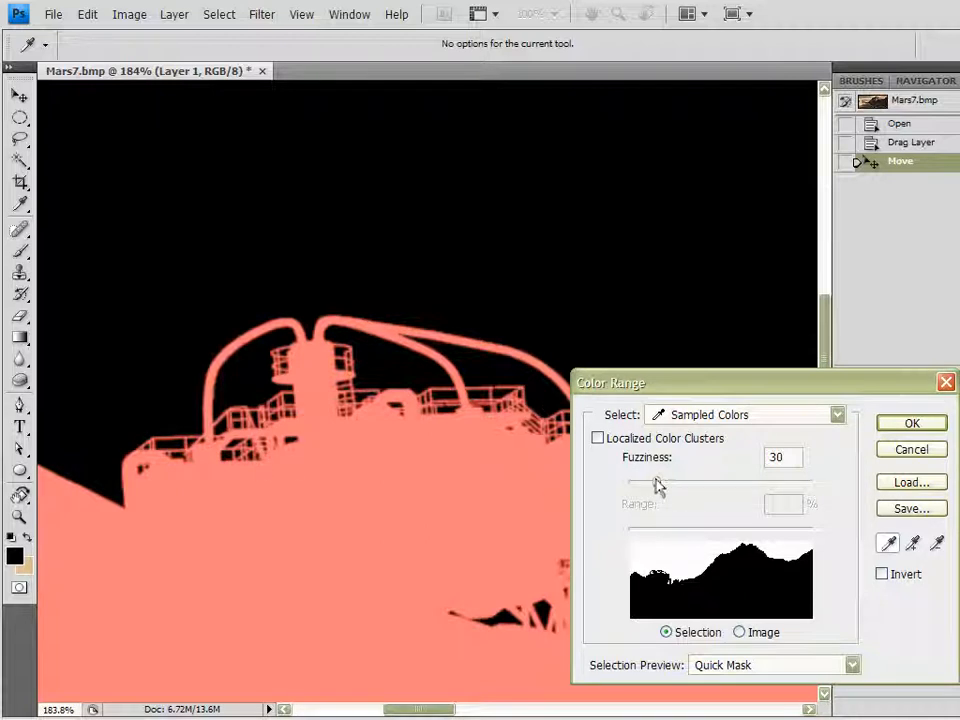
left_click_drag(658, 480, 622, 480)
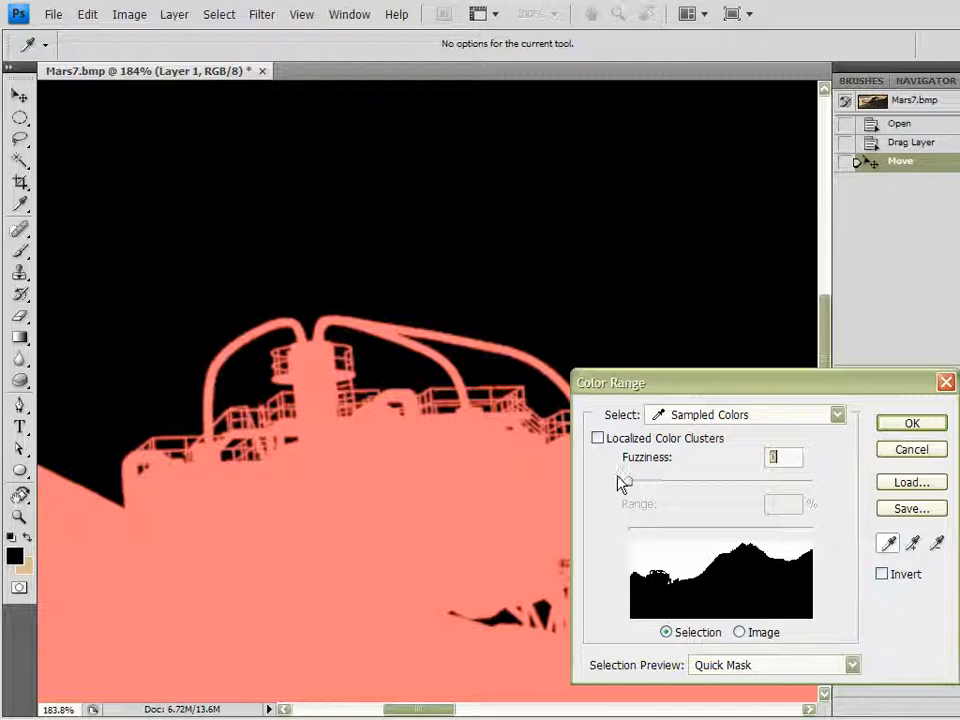
left_click_drag(622, 480, 818, 480)
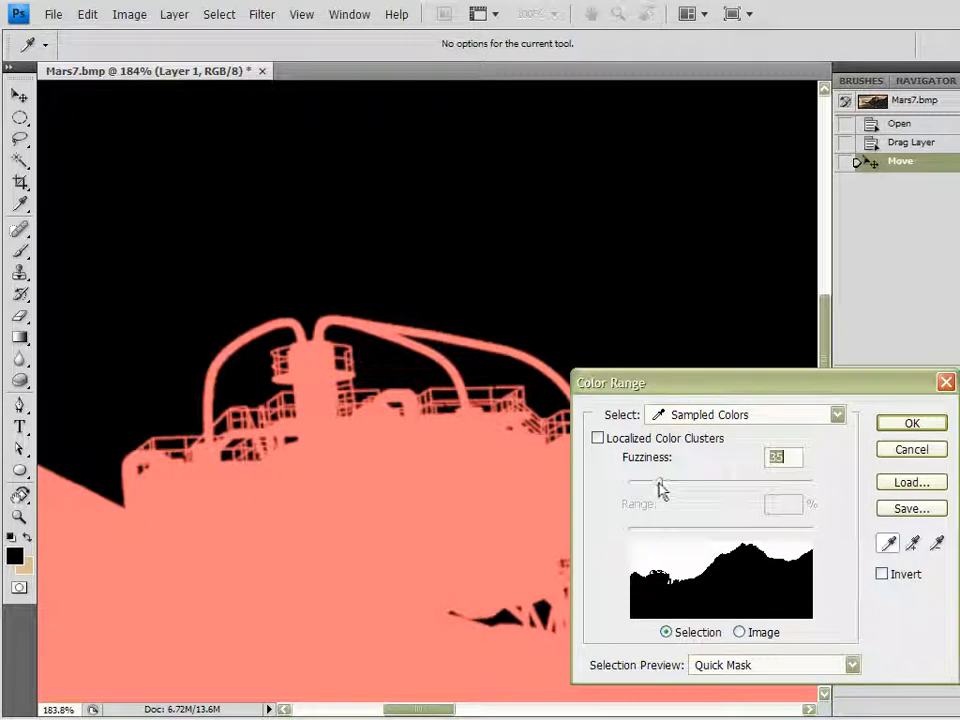
left_click(910, 424)
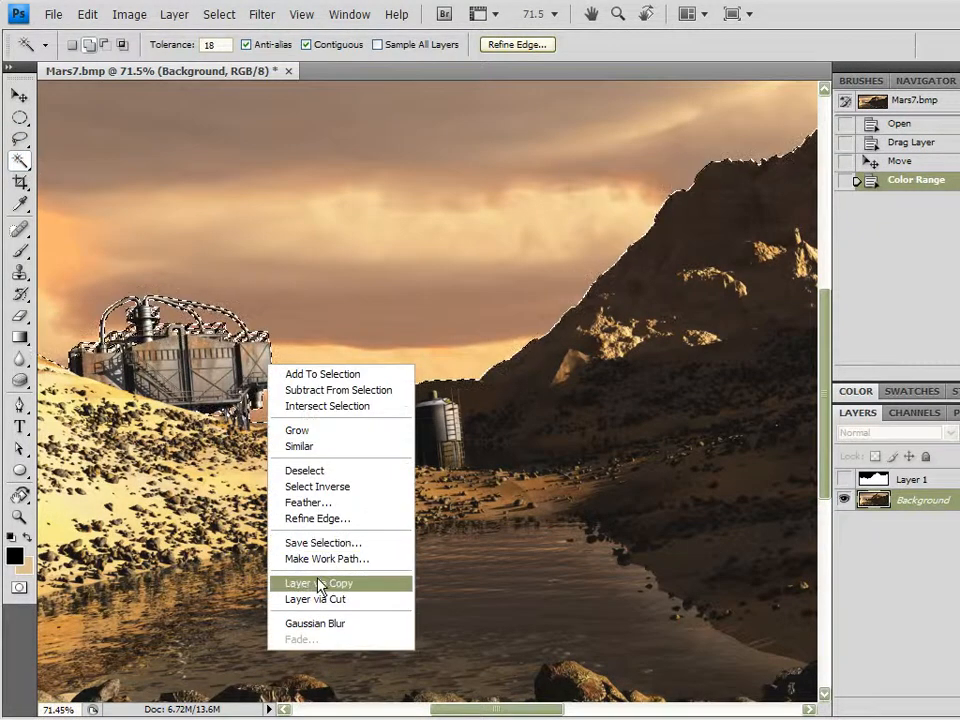
Copy the selected landscape onto its own layer via Layer via Copy
left_click(320, 584)
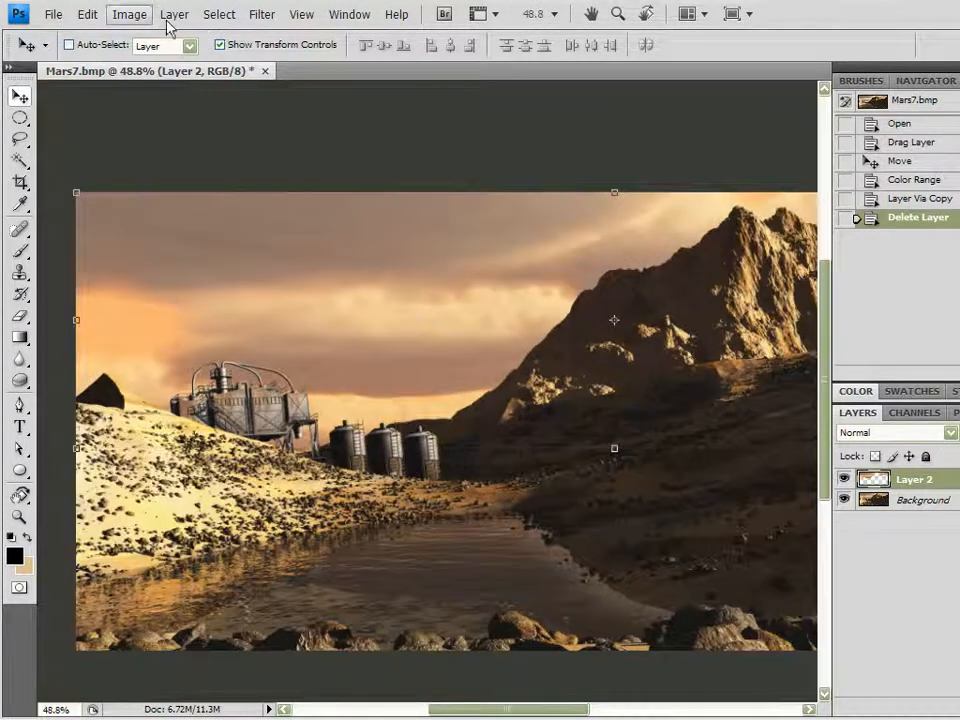
Slightly raise the brightness and contrast of Layer 2 with Brightness/Contrast
left_click(128, 14)
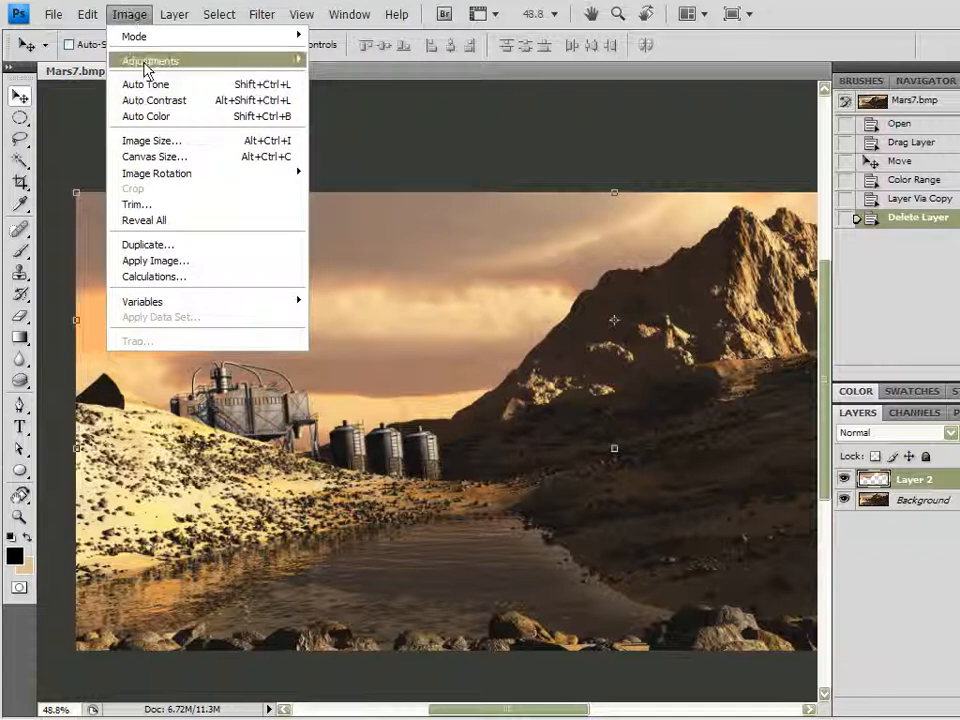
left_click(152, 60)
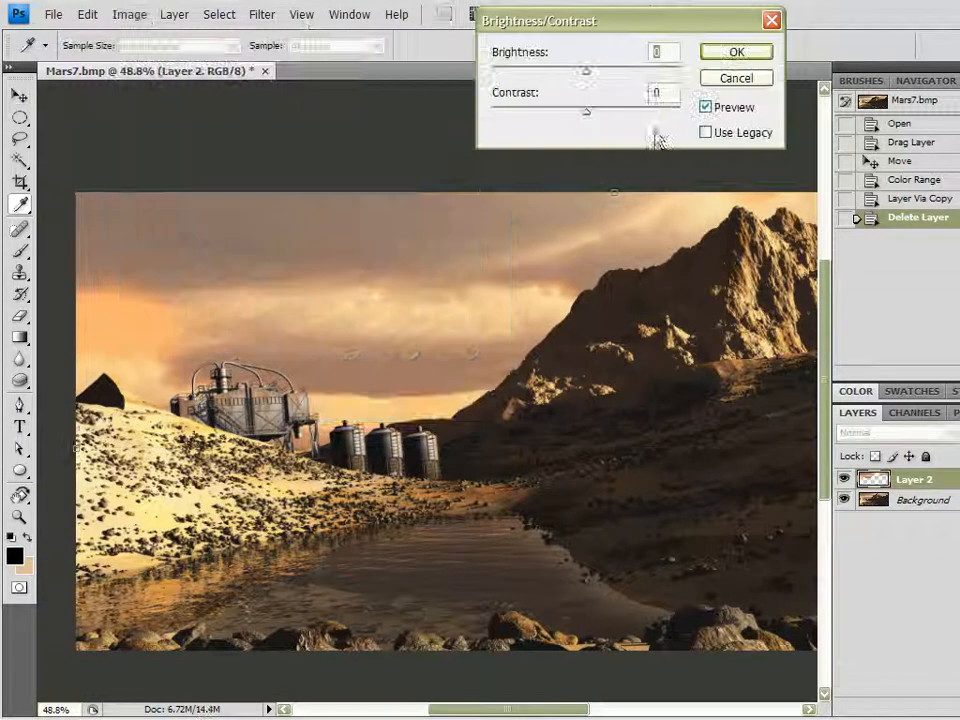
left_click_drag(586, 112, 616, 112)
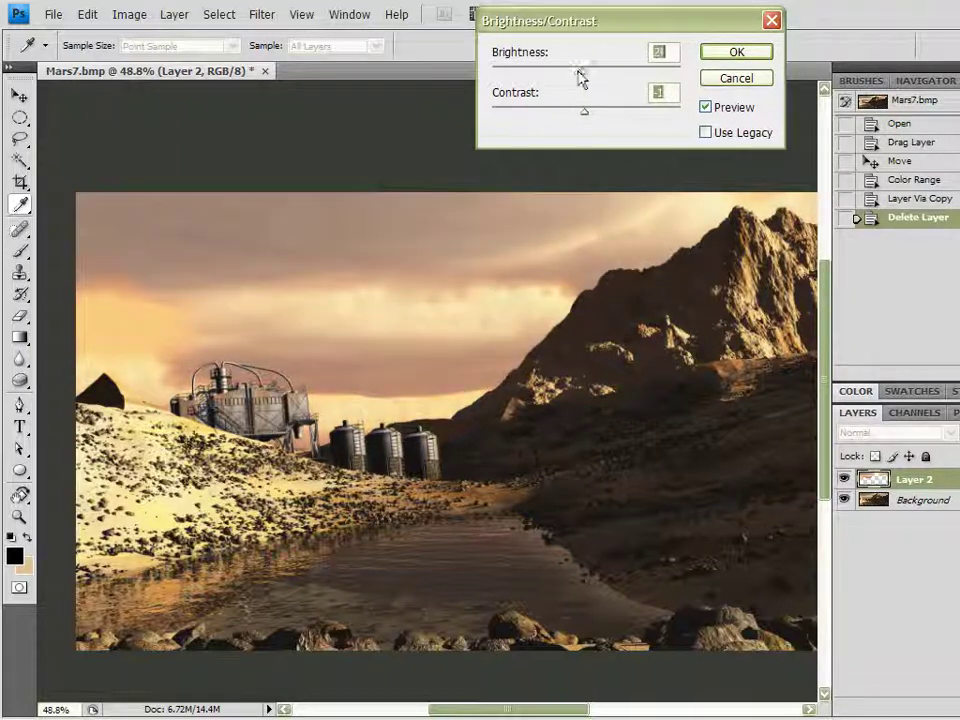
left_click_drag(584, 74, 590, 74)
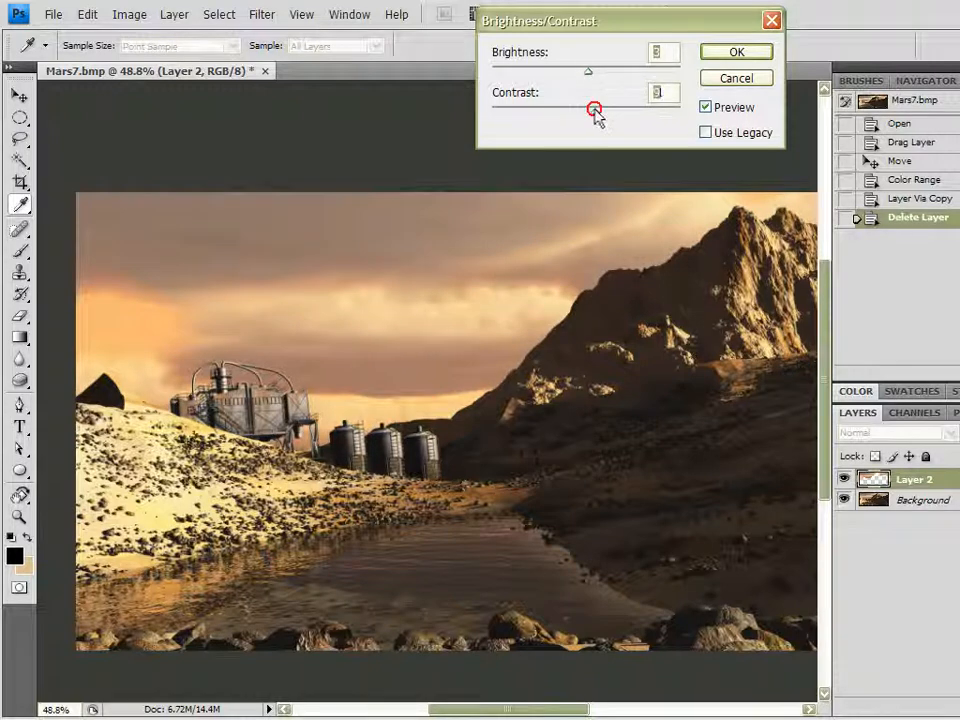
left_click_drag(592, 108, 660, 108)
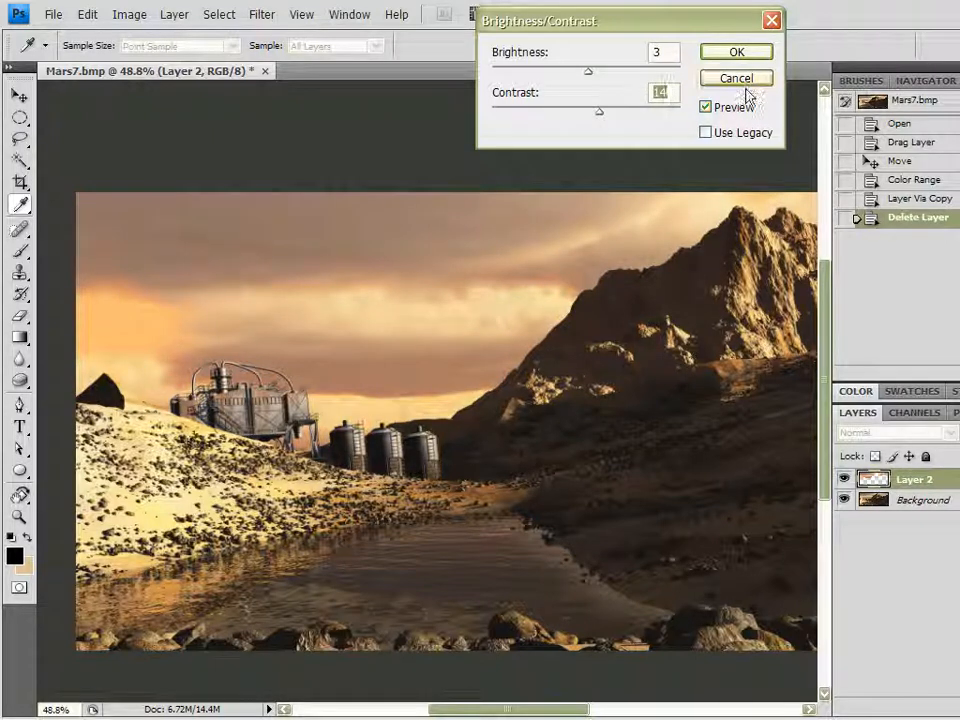
left_click(736, 52)
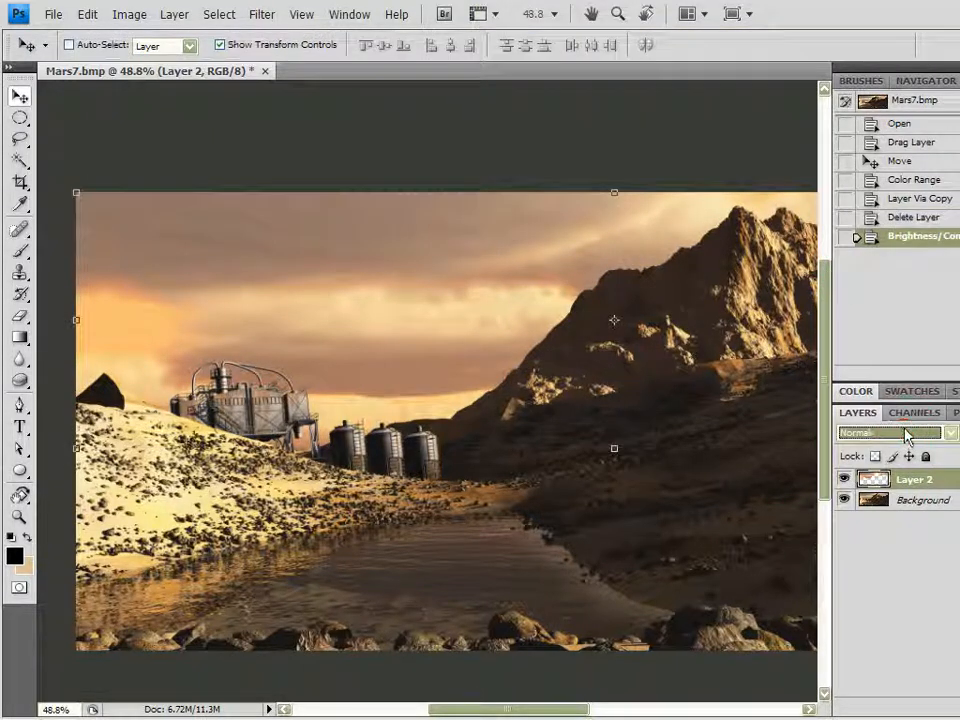
left_click(896, 432)
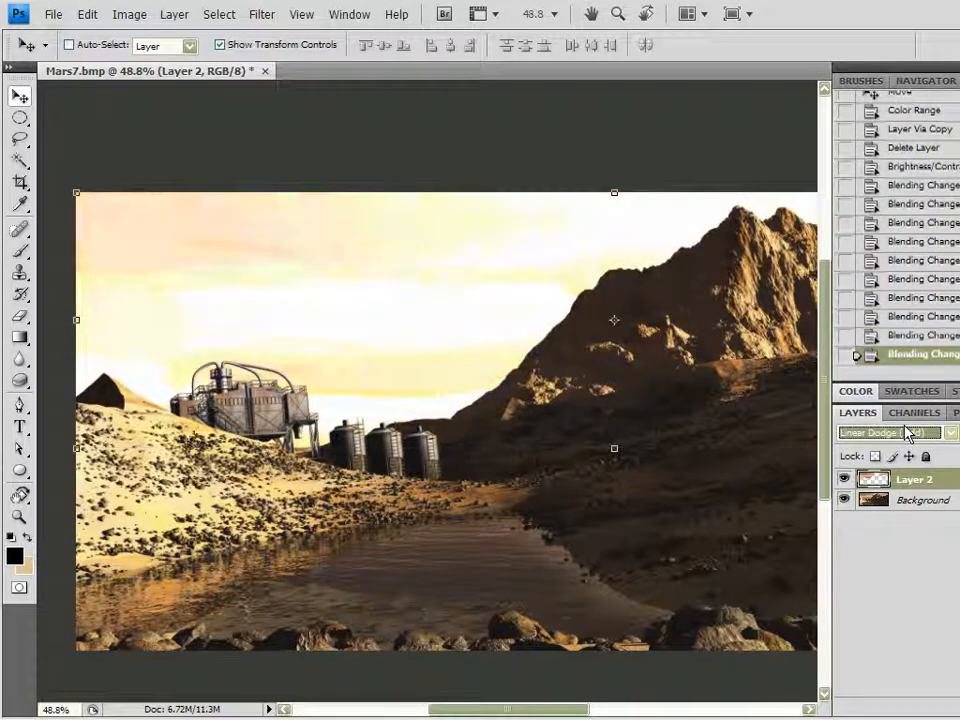
Cycle Layer 2 through blend modes, settle on Multiply, then select the Background layer
left_click(904, 432)
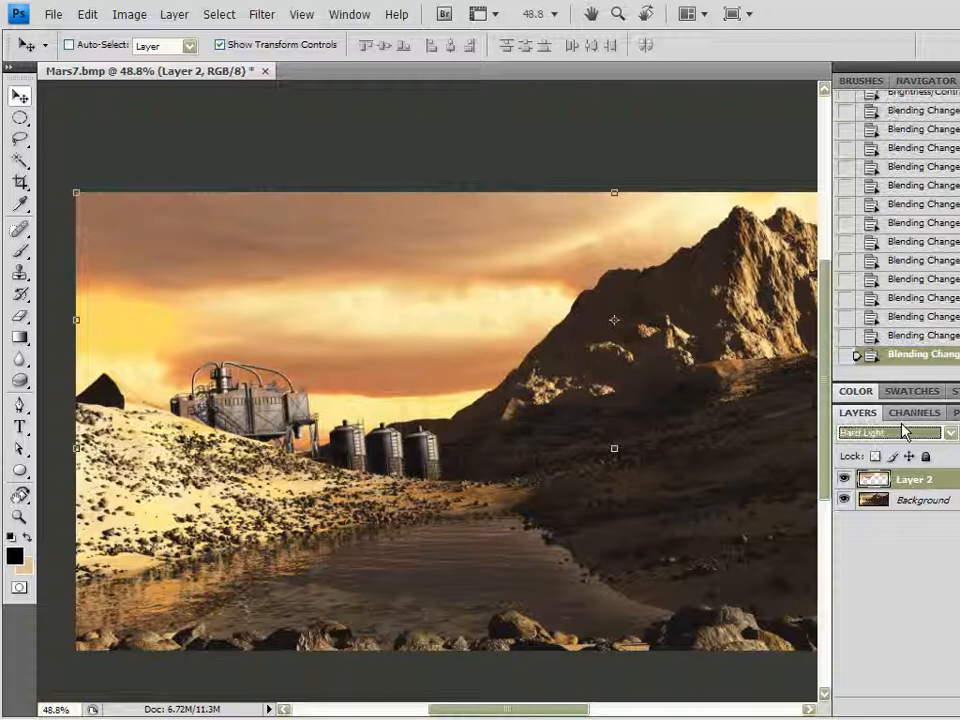
left_click(896, 432)
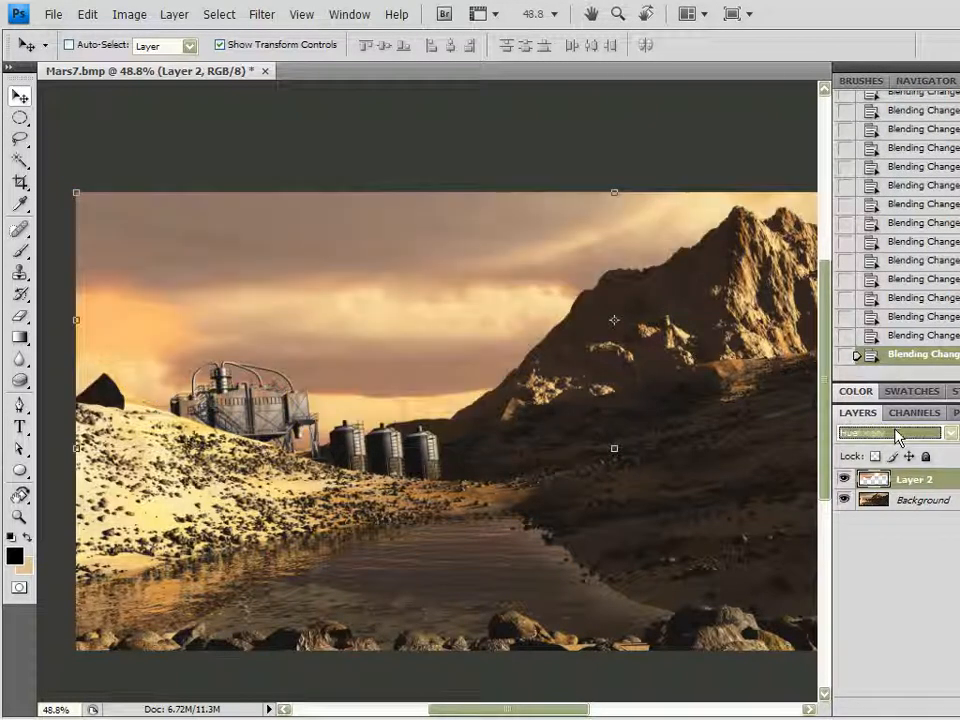
left_click(890, 432)
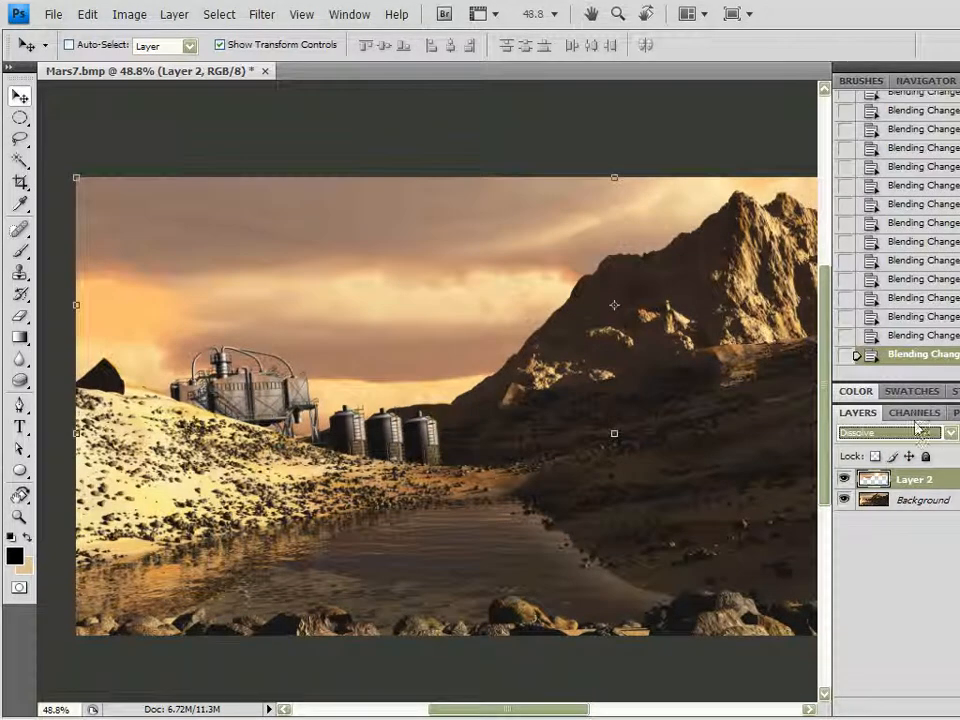
left_click(918, 432)
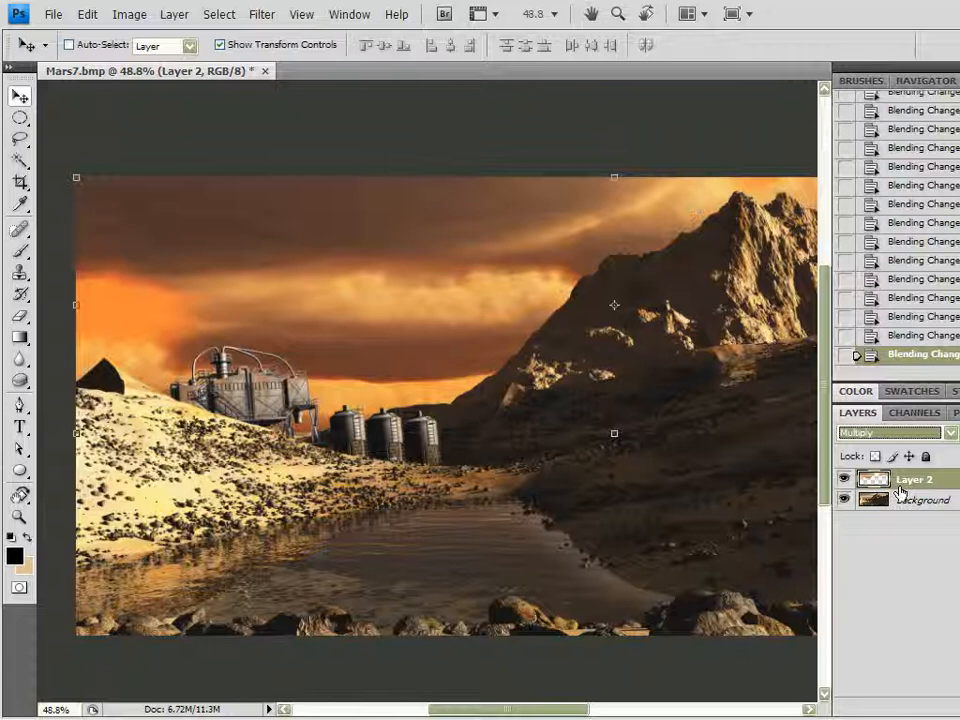
left_click(890, 432)
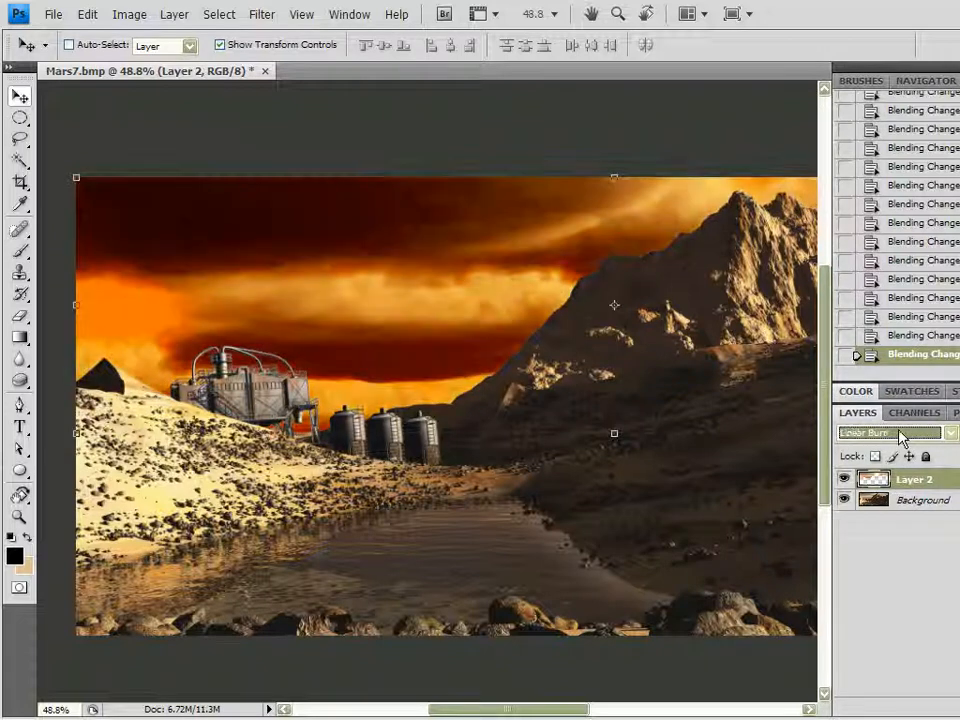
left_click(900, 432)
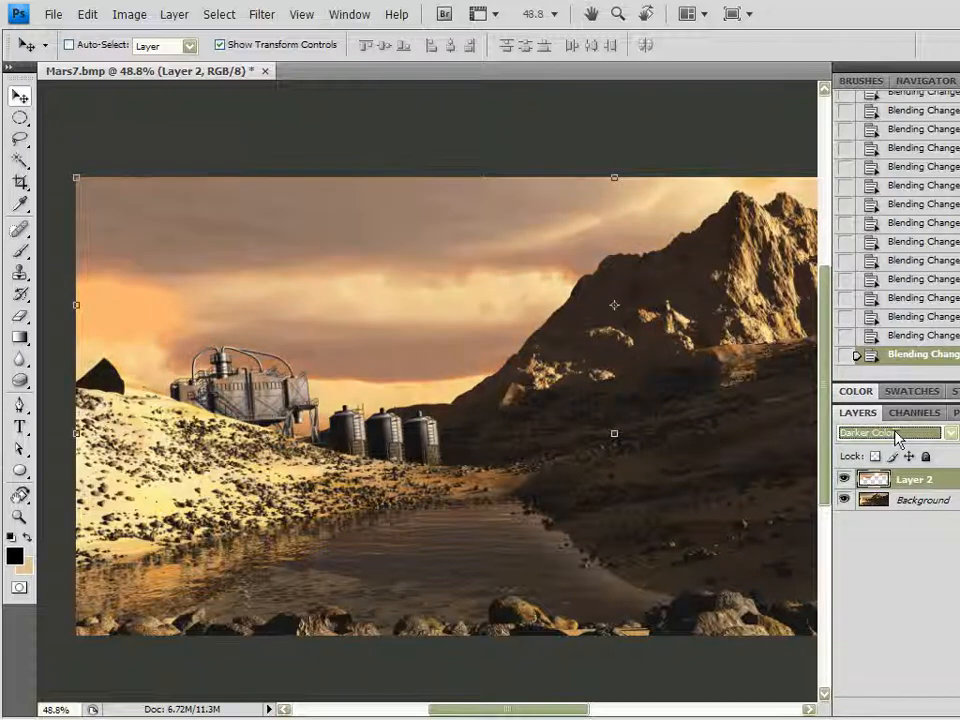
left_click(888, 432)
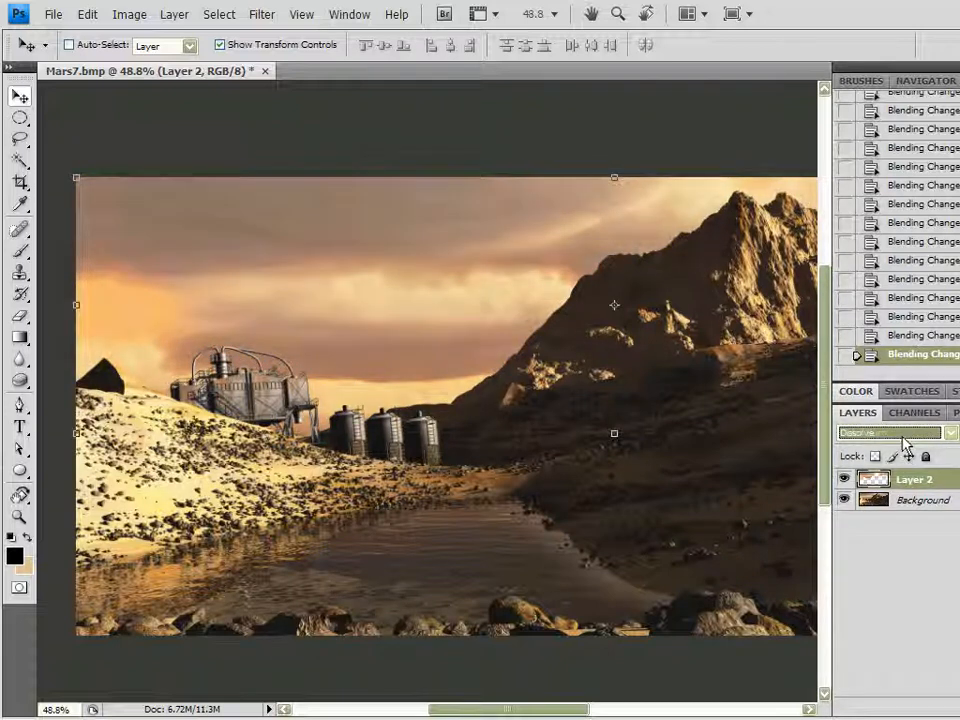
left_click(900, 432)
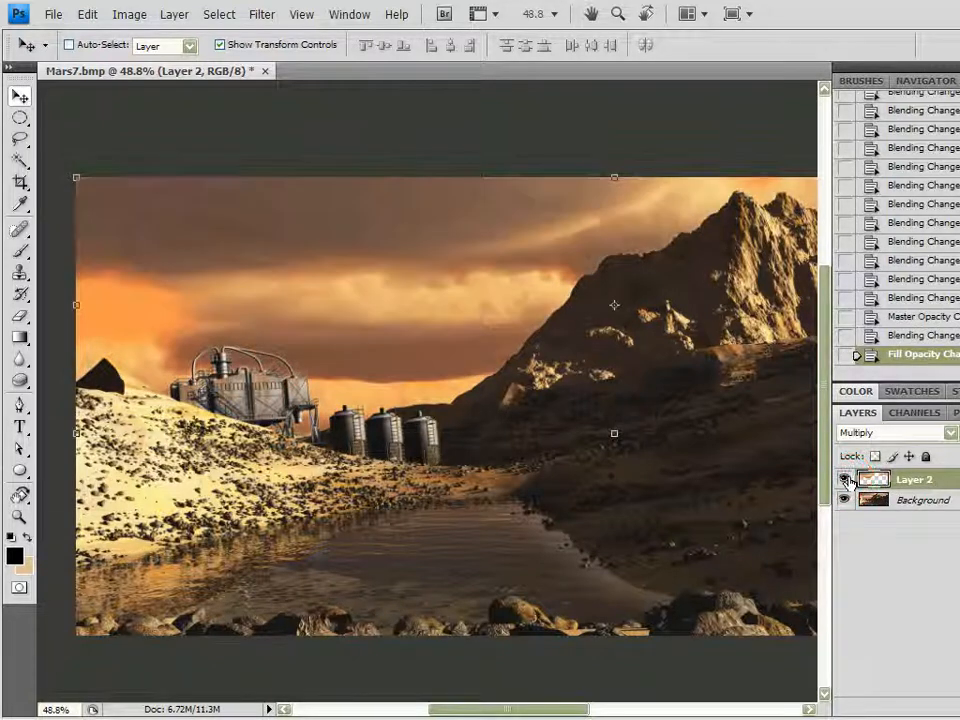
left_click(844, 480)
type("Sky")
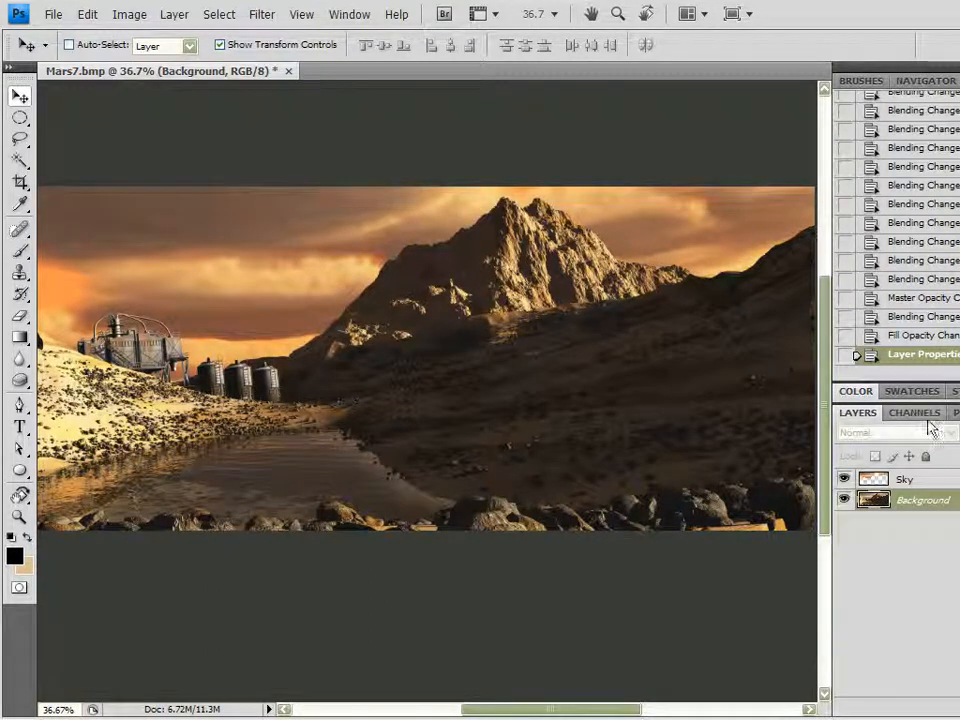
Load the background's bright highlights as a selection and copy them to a new Layer 1
left_click(914, 412)
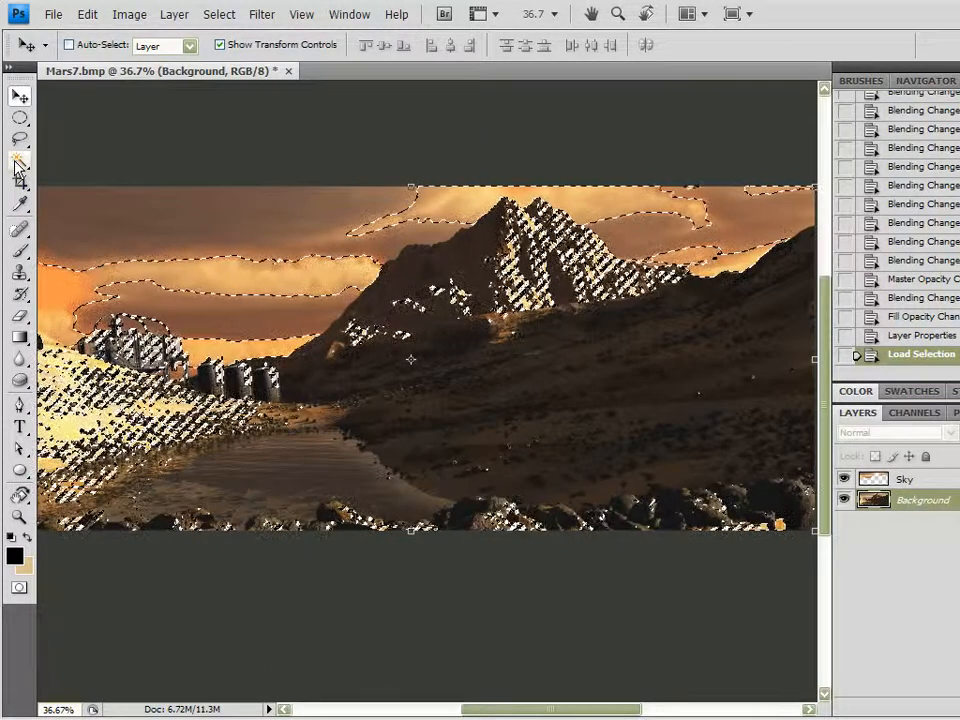
left_click(16, 160)
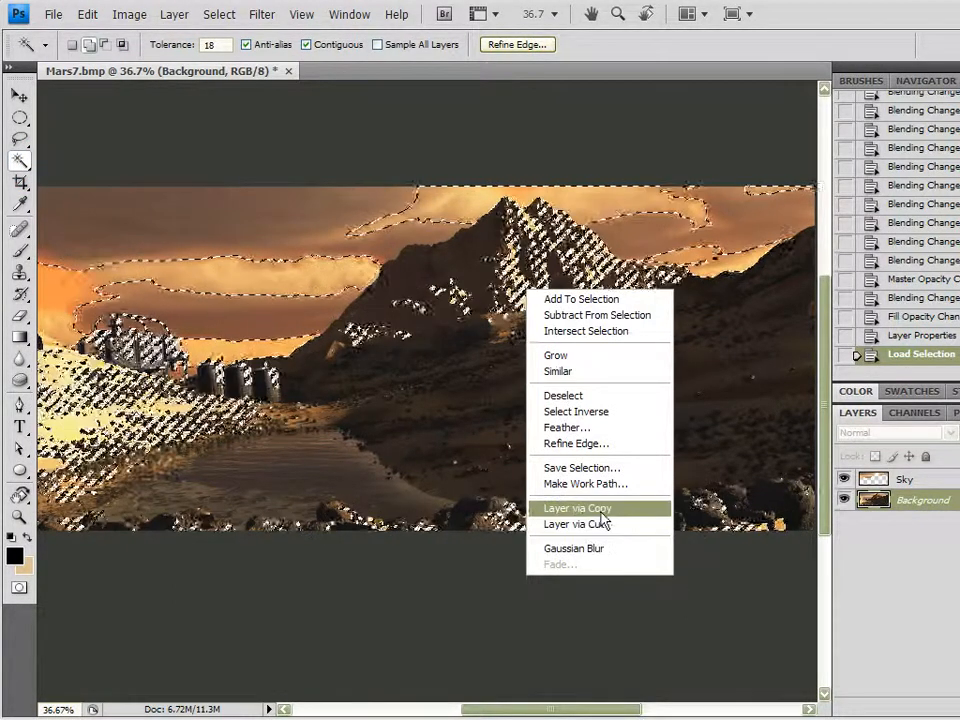
left_click(576, 508)
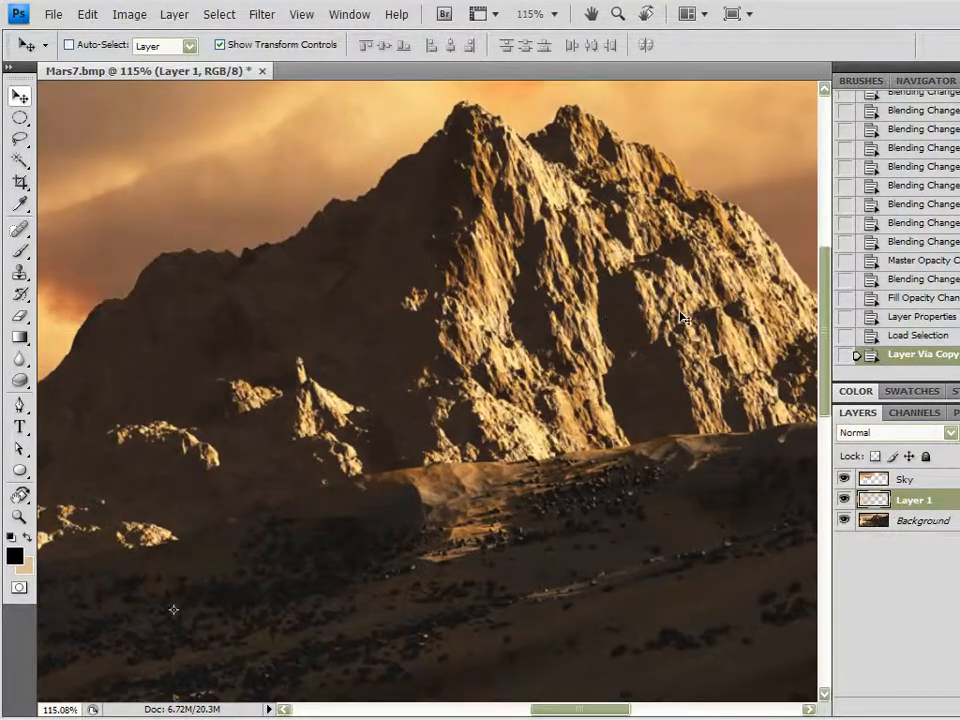
Sharpen Layer 1 with Filter > Sharpen > Unsharp Mask and inspect the foreground rocks
left_click(262, 16)
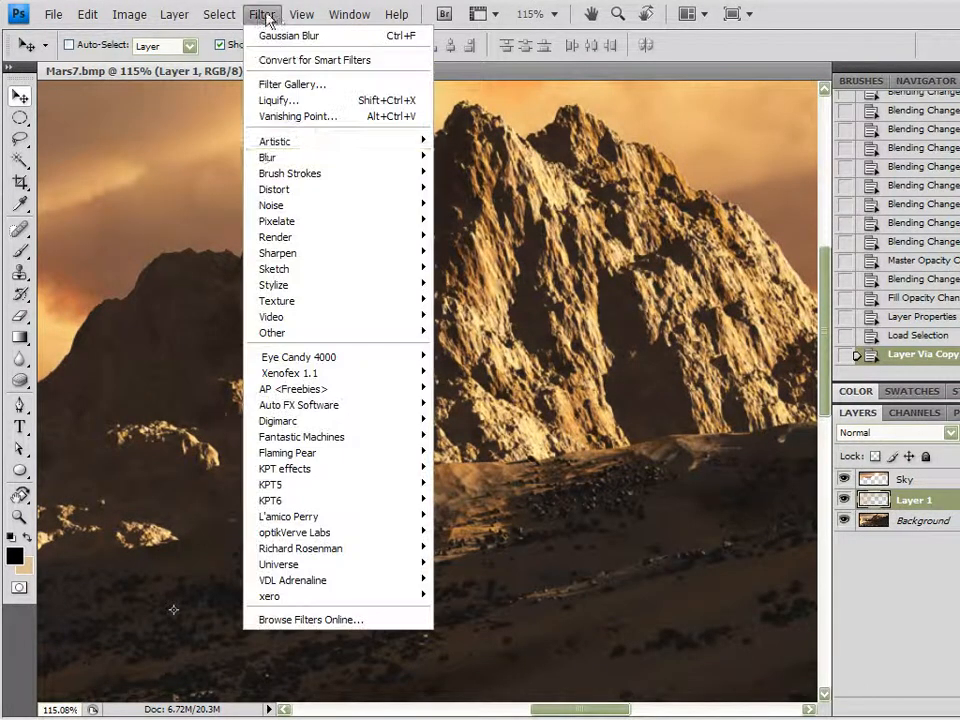
mouse_move(338, 284)
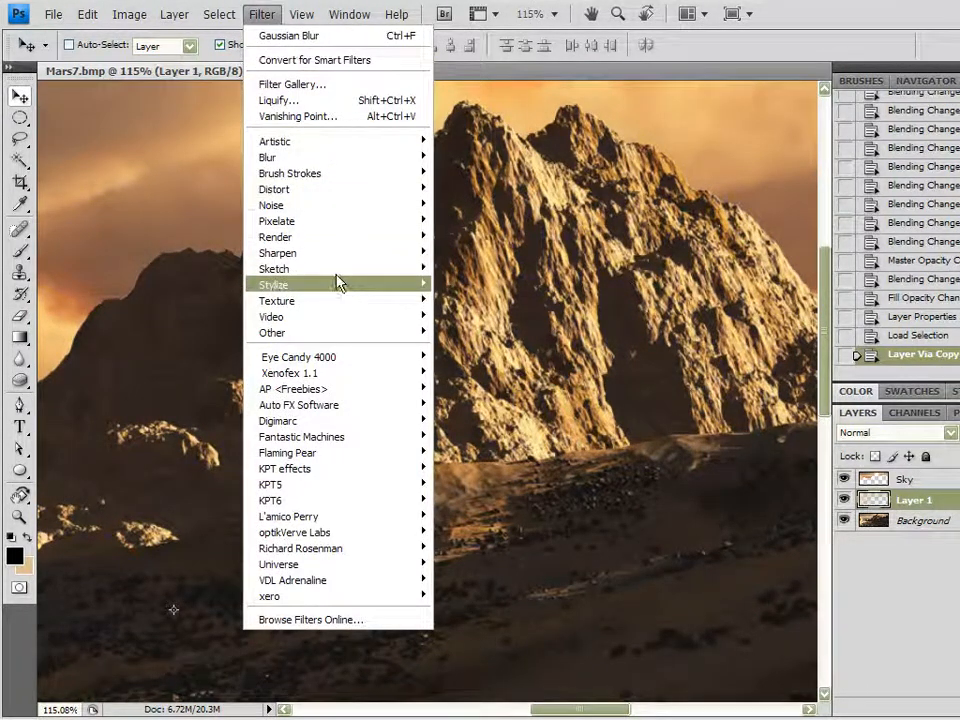
left_click(278, 252)
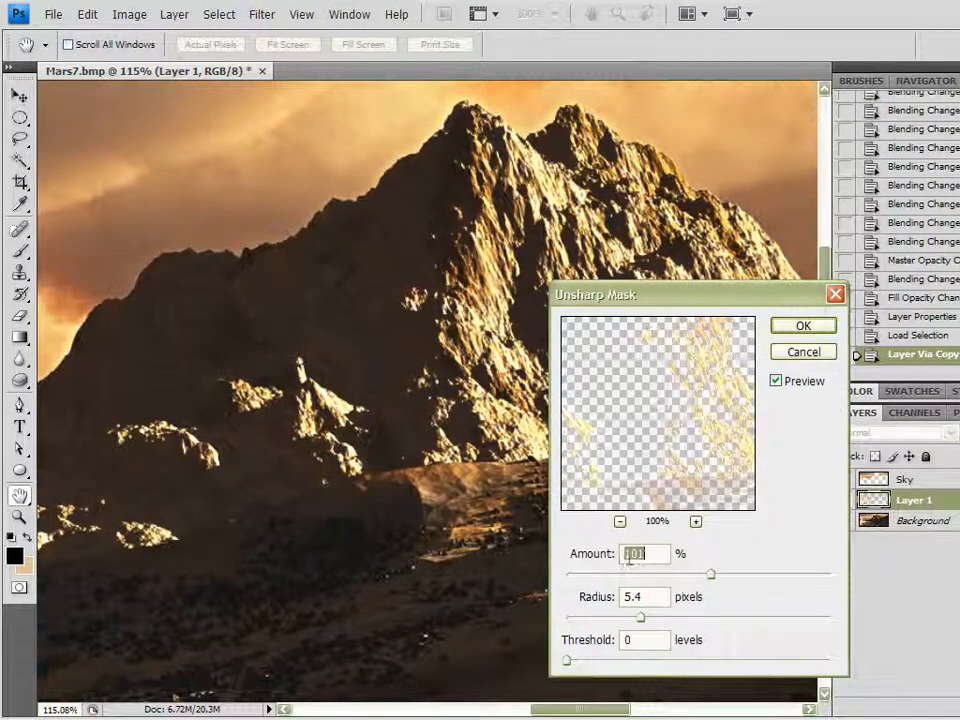
mouse_move(628, 590)
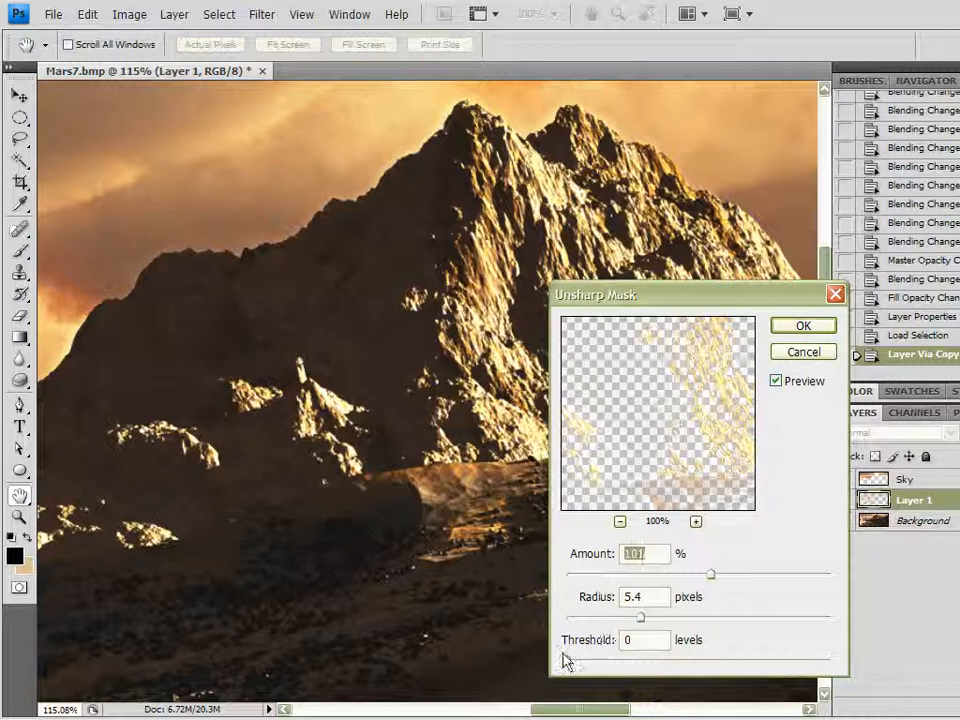
left_click(802, 324)
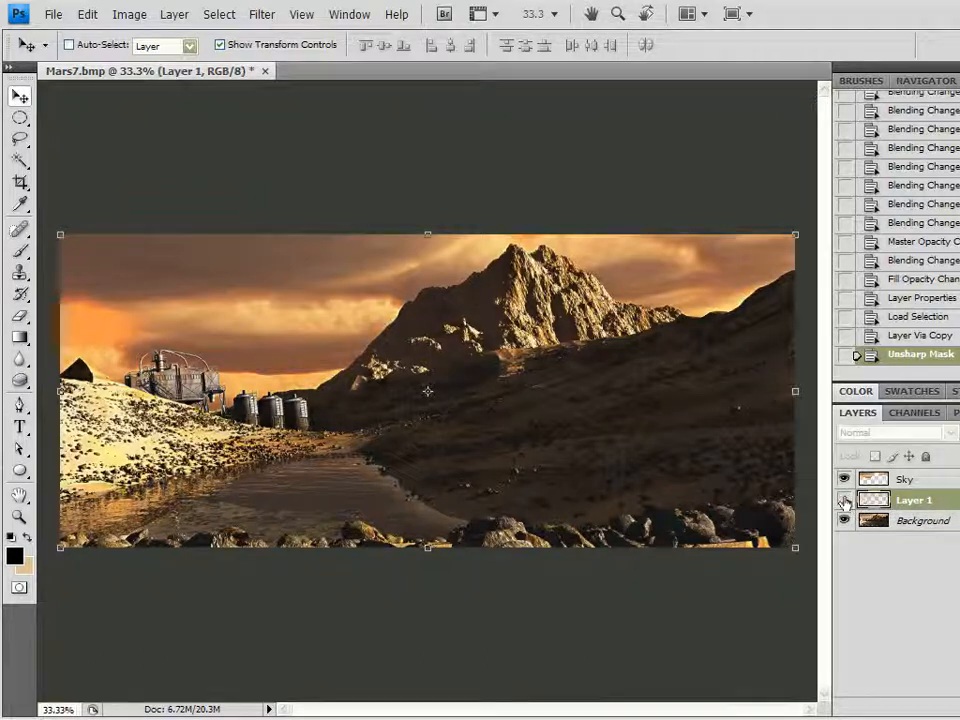
left_click(844, 500)
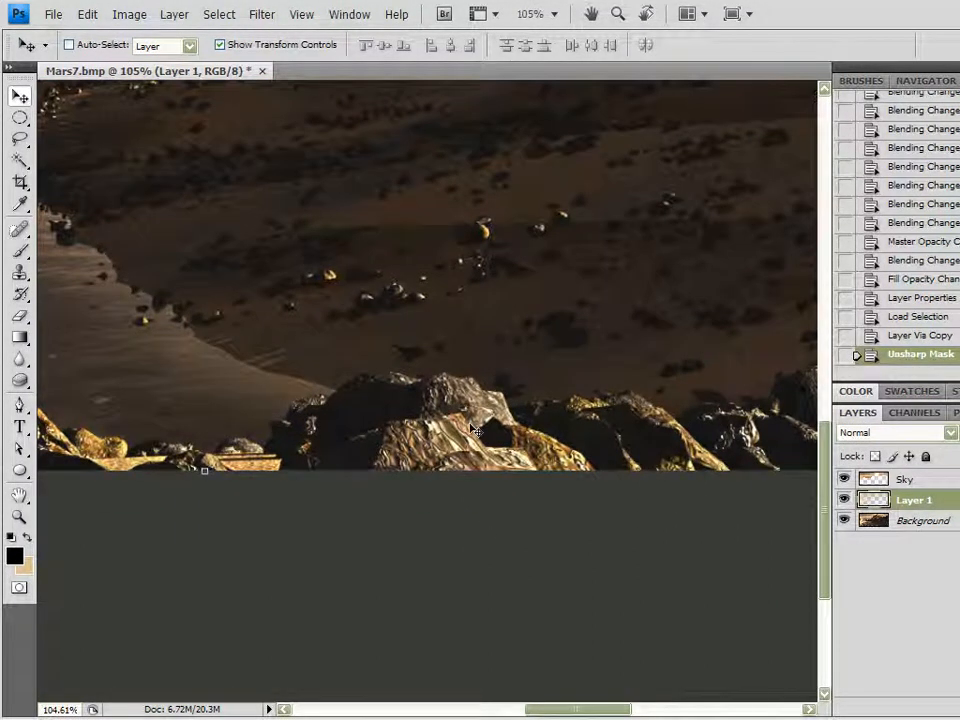
left_click(844, 500)
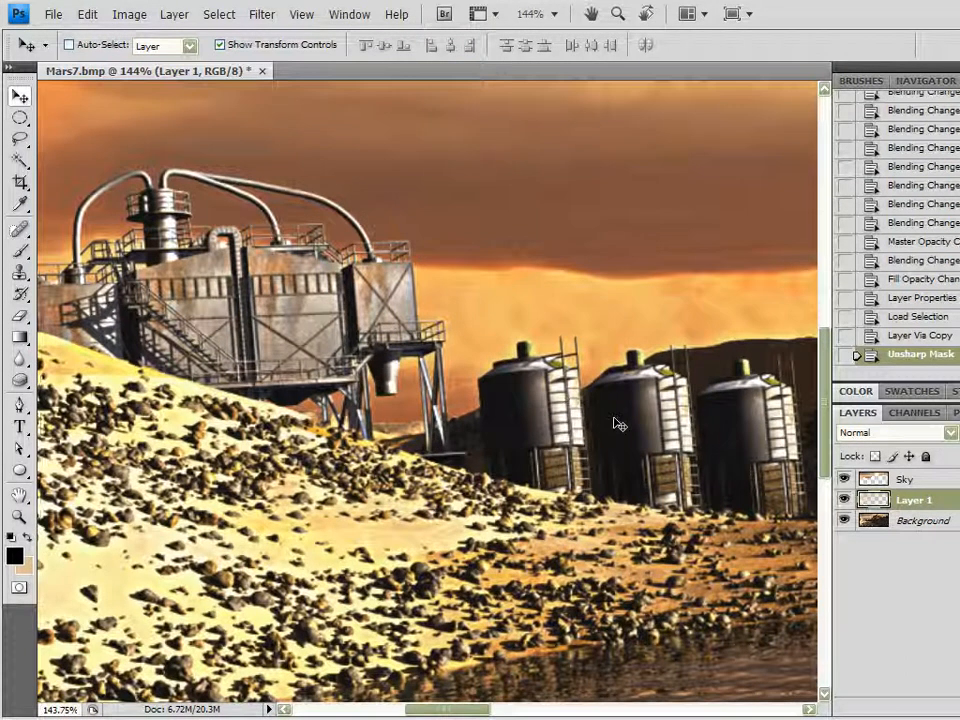
mouse_move(912, 48)
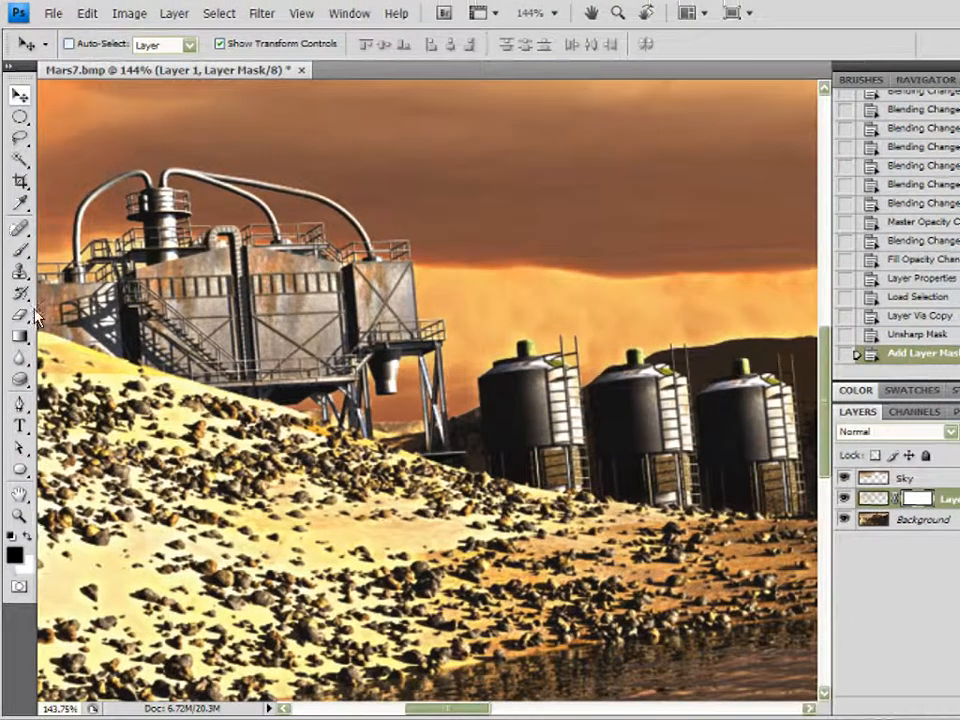
Add a layer mask to Layer 1 and paint black at 71% brush opacity over the distant ground
left_click(16, 248)
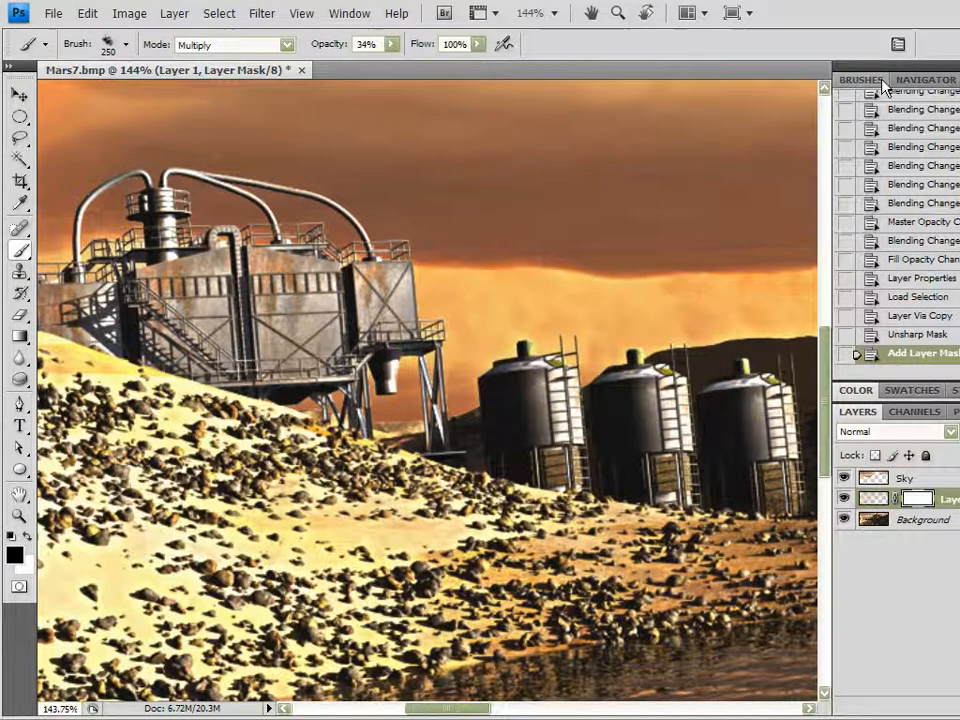
left_click(860, 80)
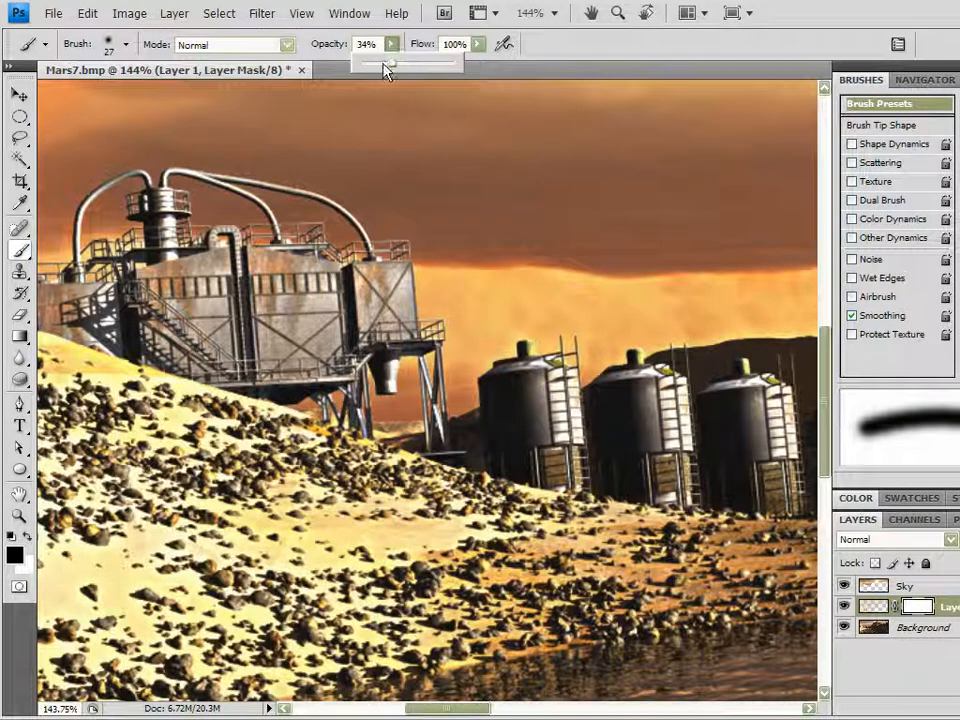
left_click_drag(388, 62, 408, 62)
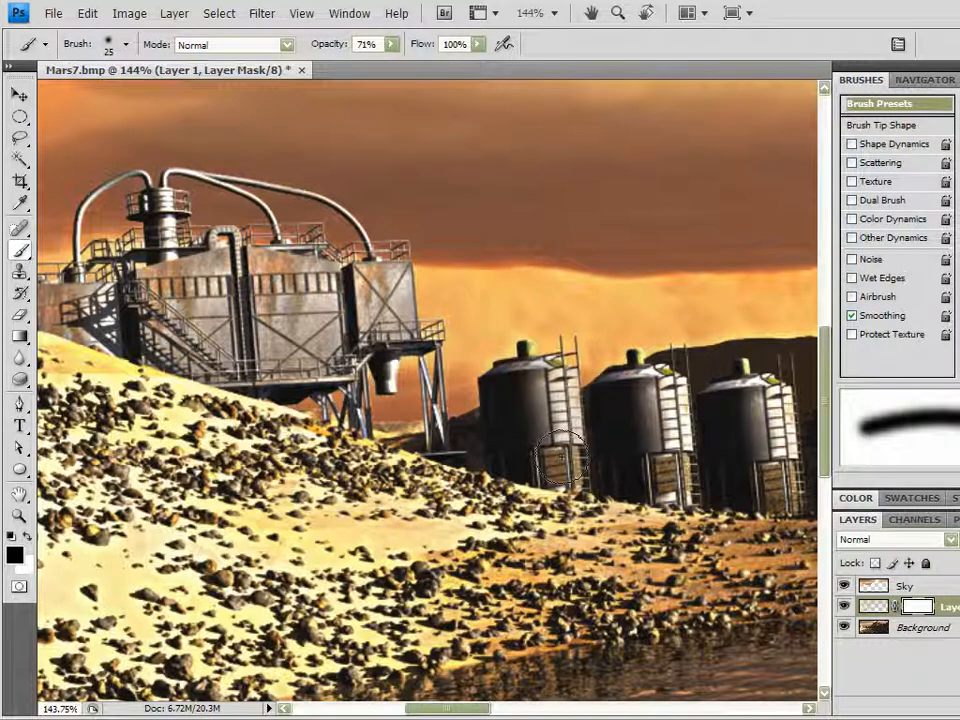
left_click_drag(560, 460, 664, 456)
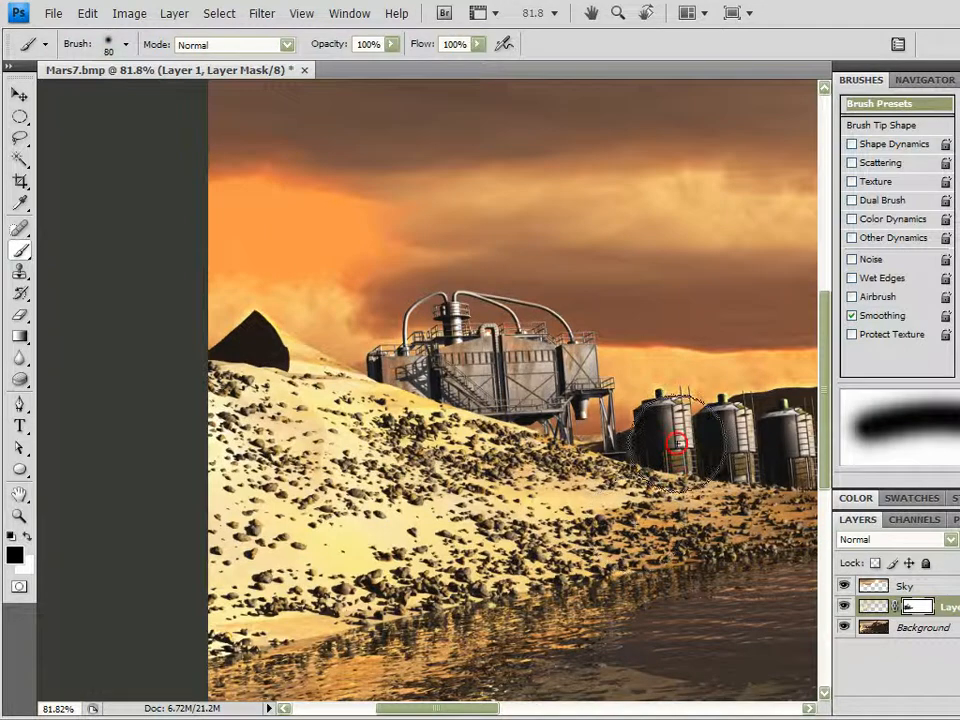
left_click_drag(680, 444, 560, 490)
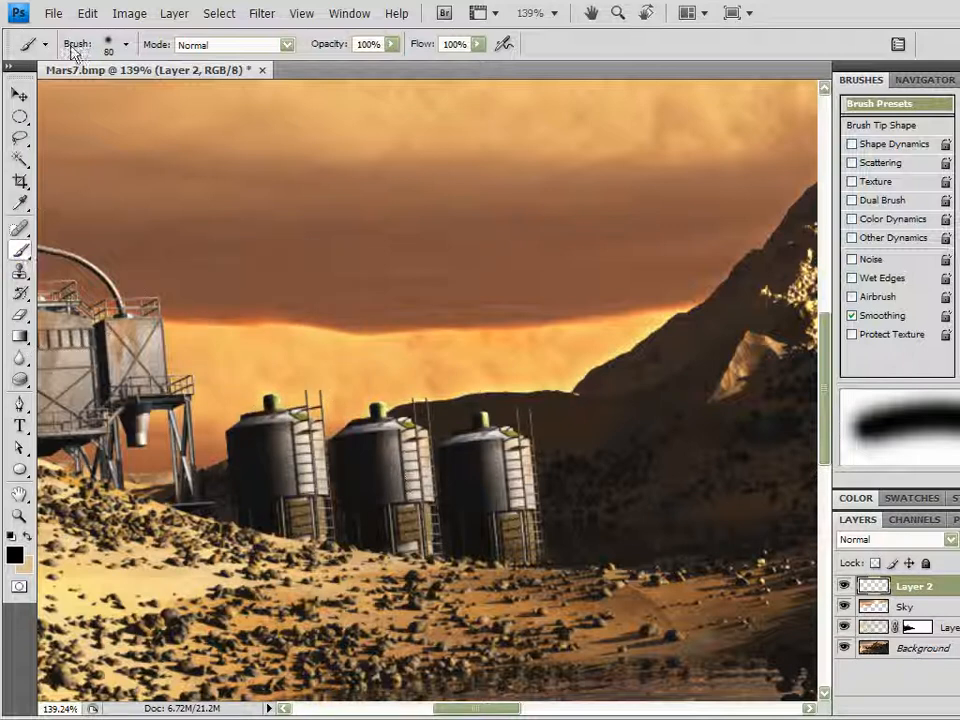
Set up a soft cloudy brush preset in Multiply mode at 34% opacity with shape dynamics, scattering and colour dynamics
left_click(62, 46)
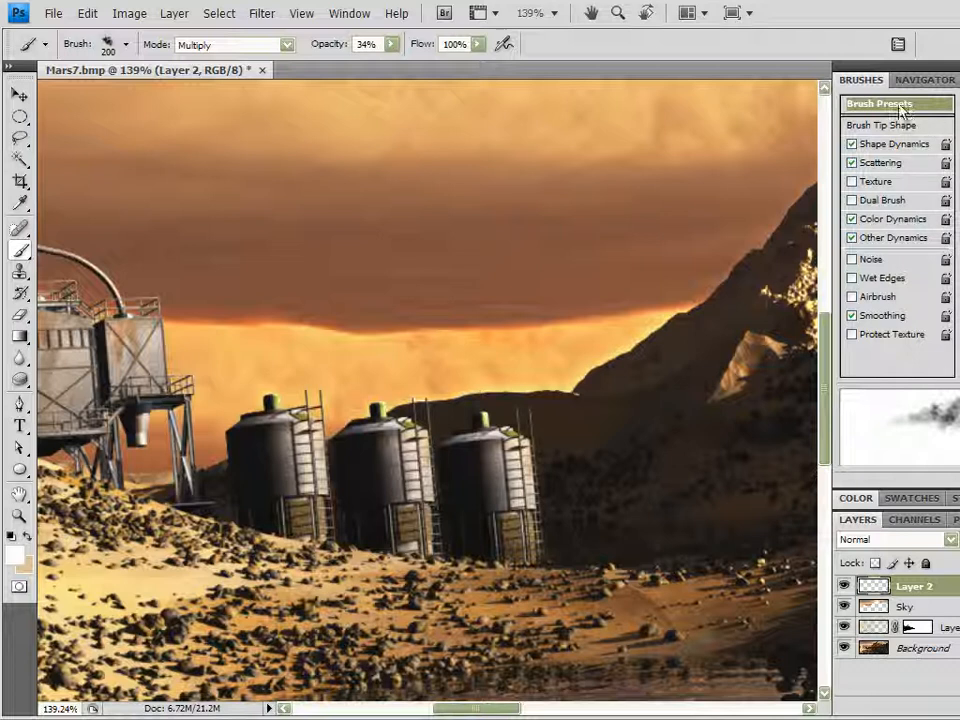
mouse_move(732, 308)
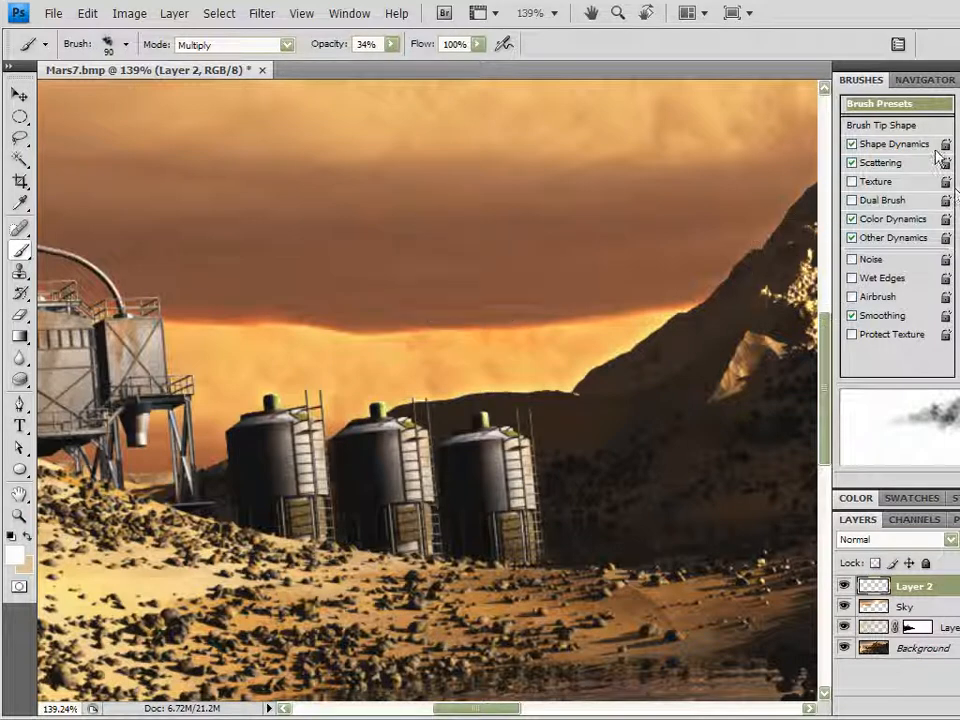
left_click(890, 144)
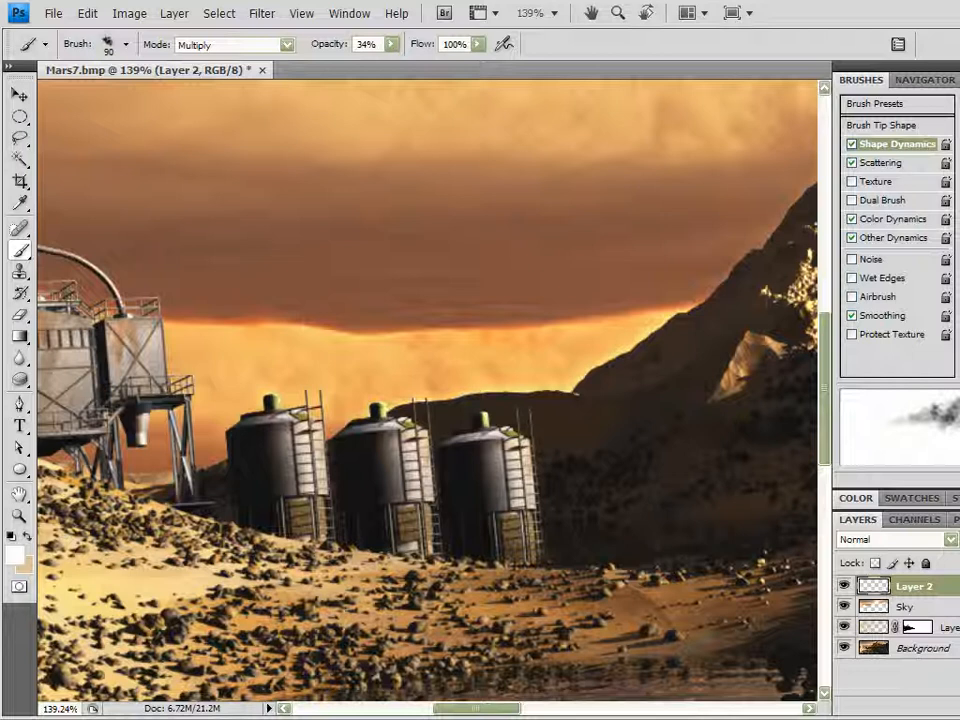
left_click_drag(440, 390, 540, 480)
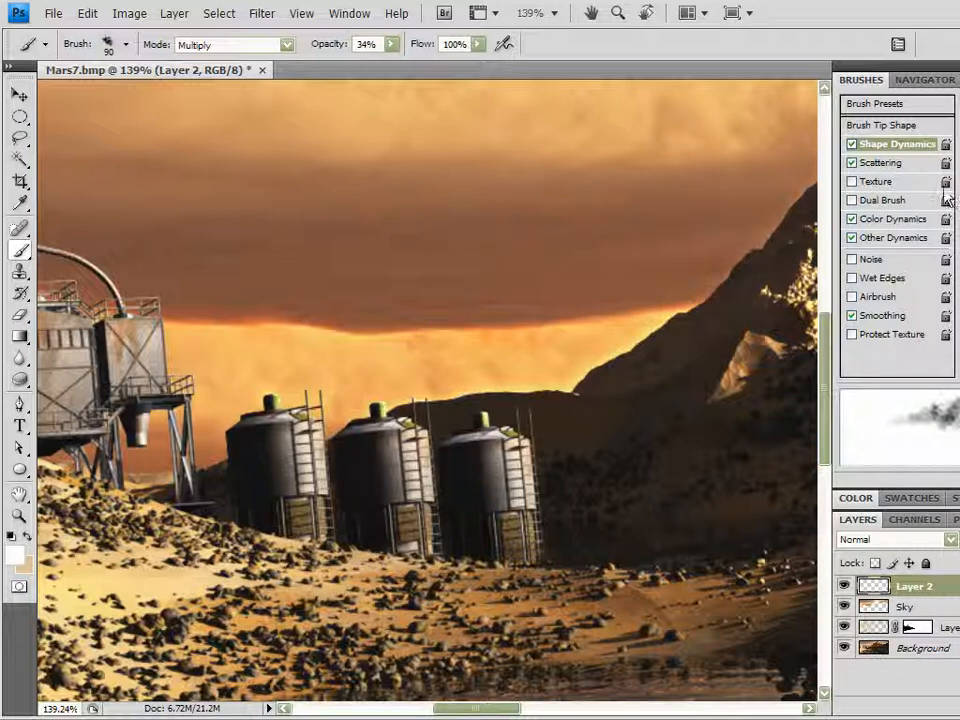
left_click(878, 162)
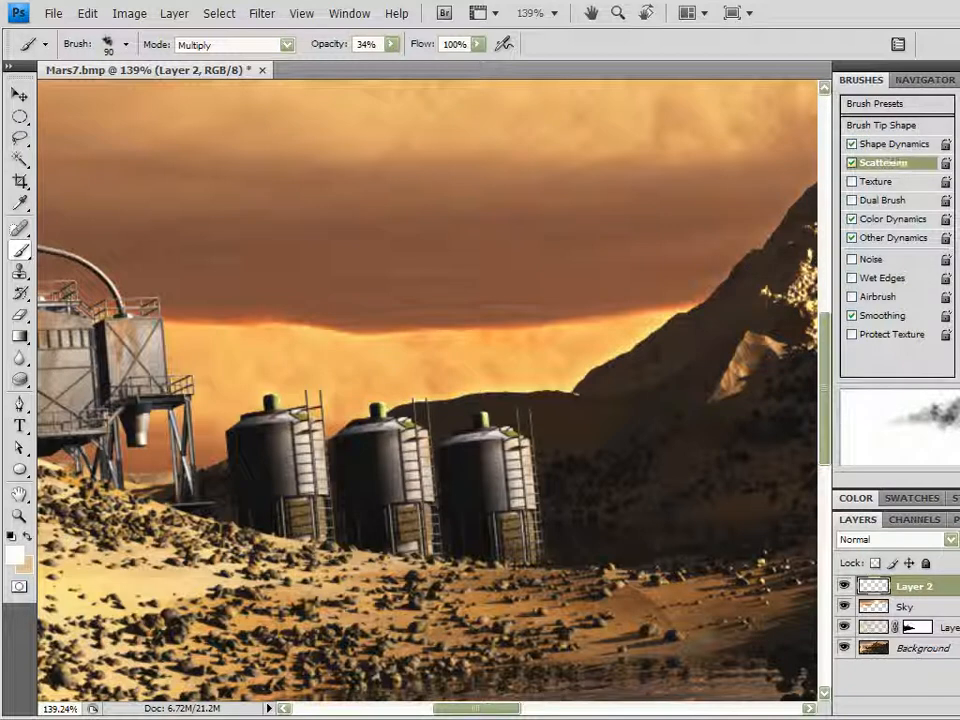
left_click(852, 218)
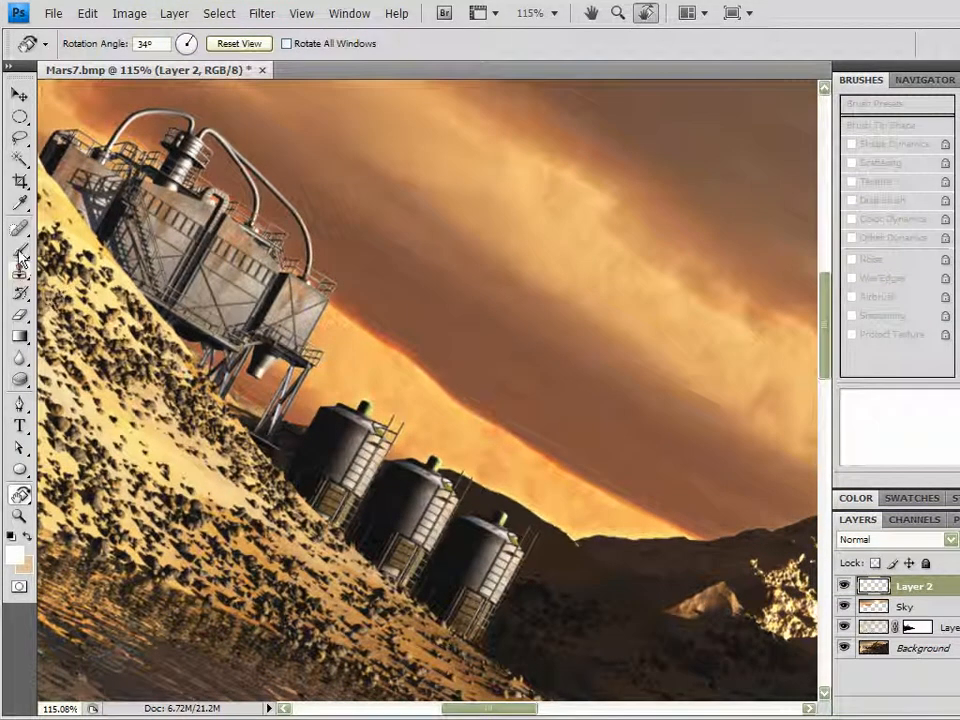
Tilt the canvas with Rotate View and paint the first steam column above a tank
left_click(18, 248)
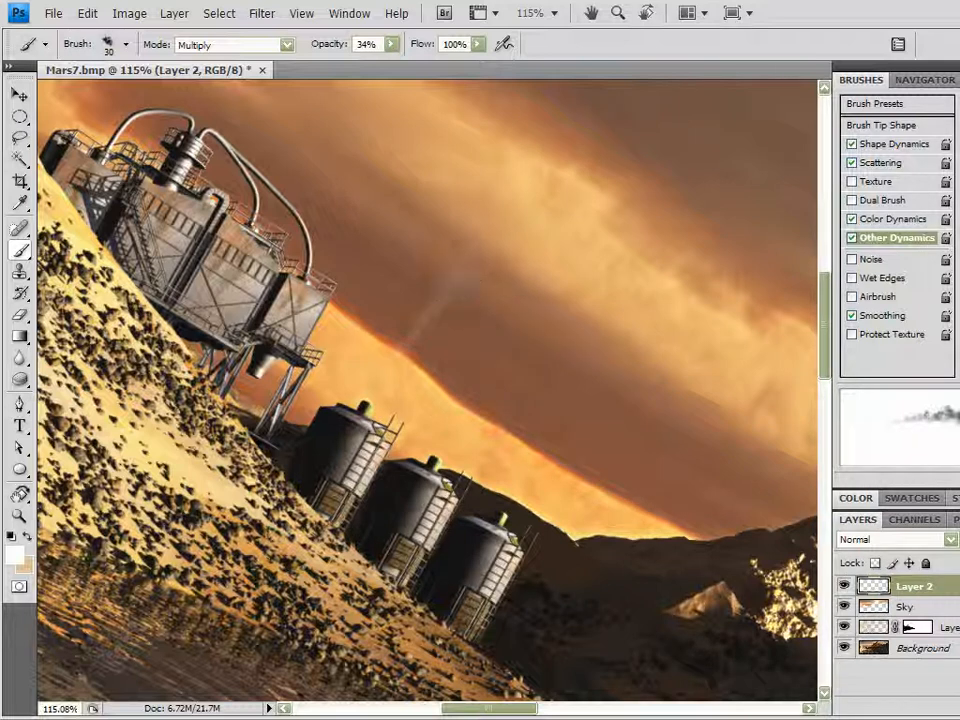
left_click(464, 278)
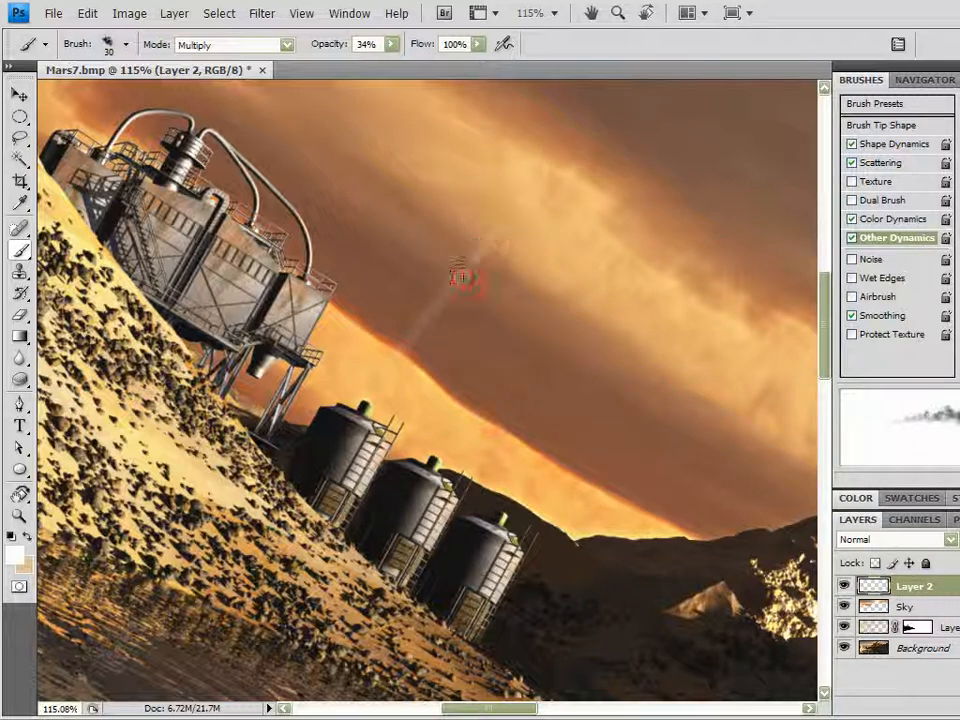
left_click_drag(460, 276, 390, 364)
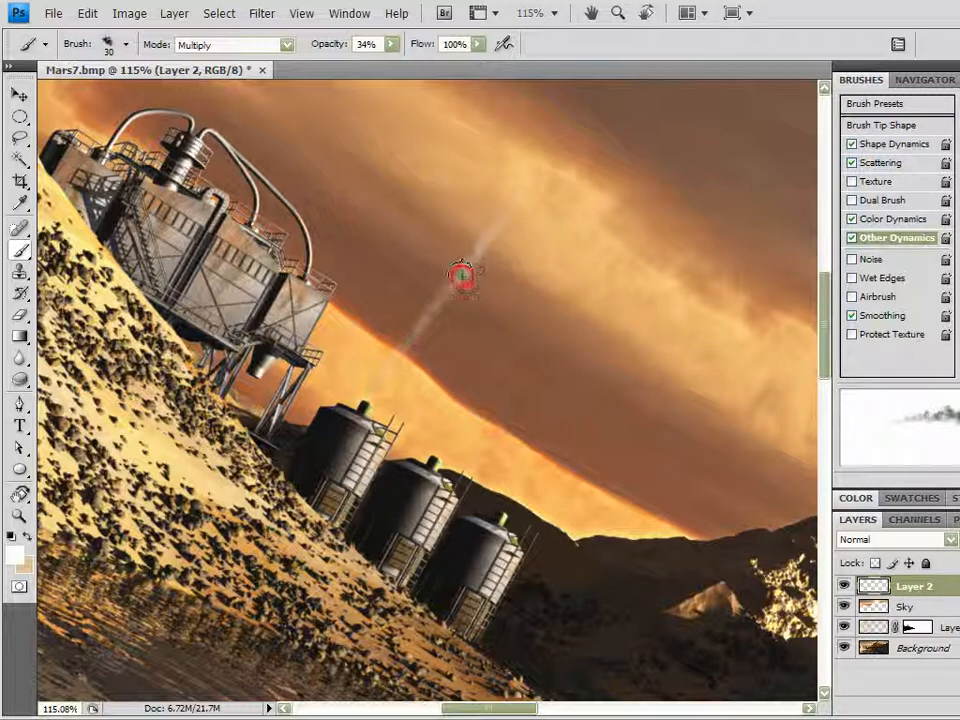
left_click_drag(464, 280, 450, 440)
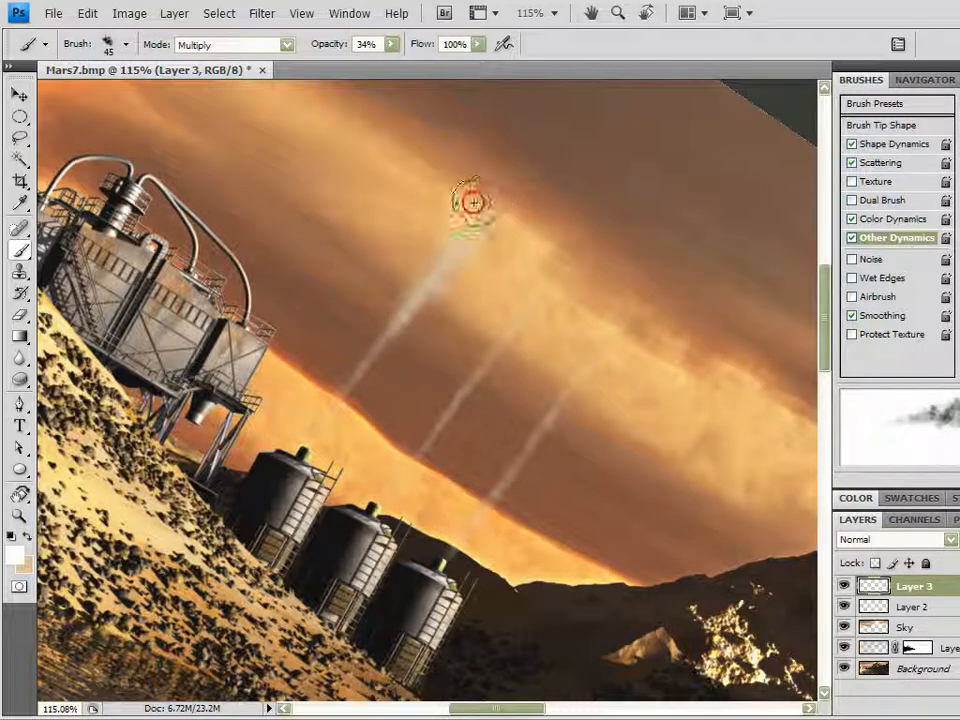
Paint the remaining steam columns rising from the other tanks and add a new layer for fog
left_click_drag(470, 200, 510, 336)
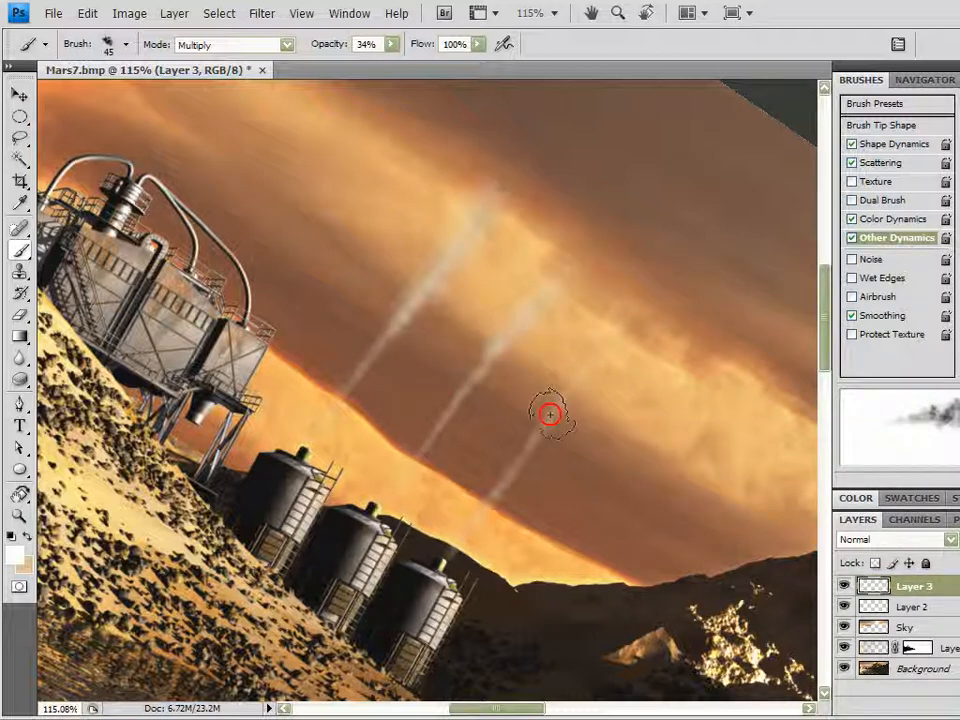
left_click_drag(548, 412, 644, 300)
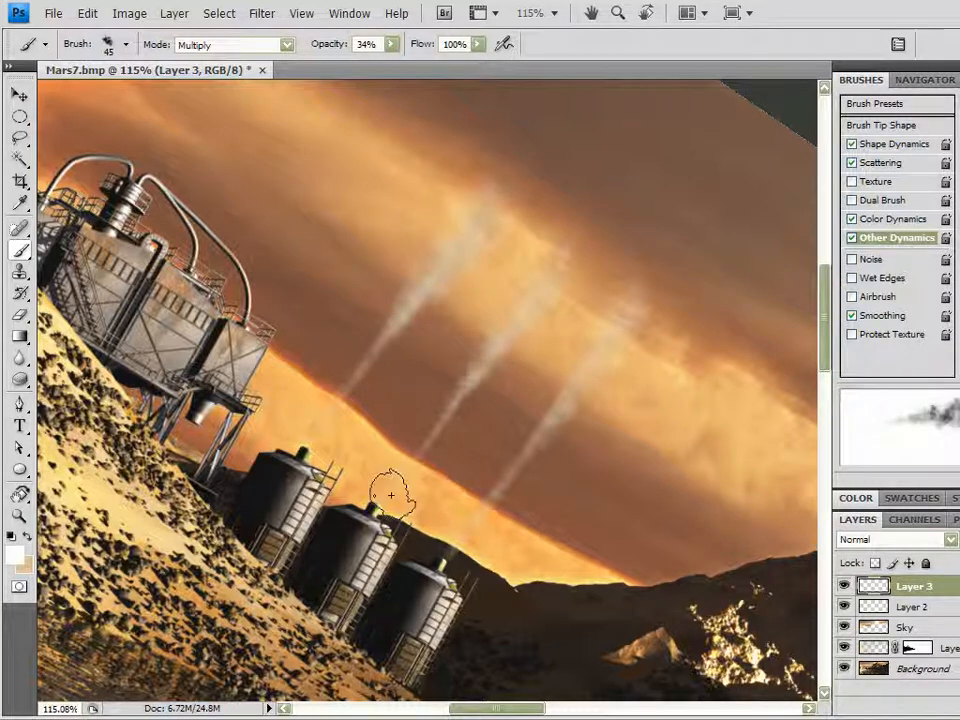
left_click_drag(390, 496, 440, 424)
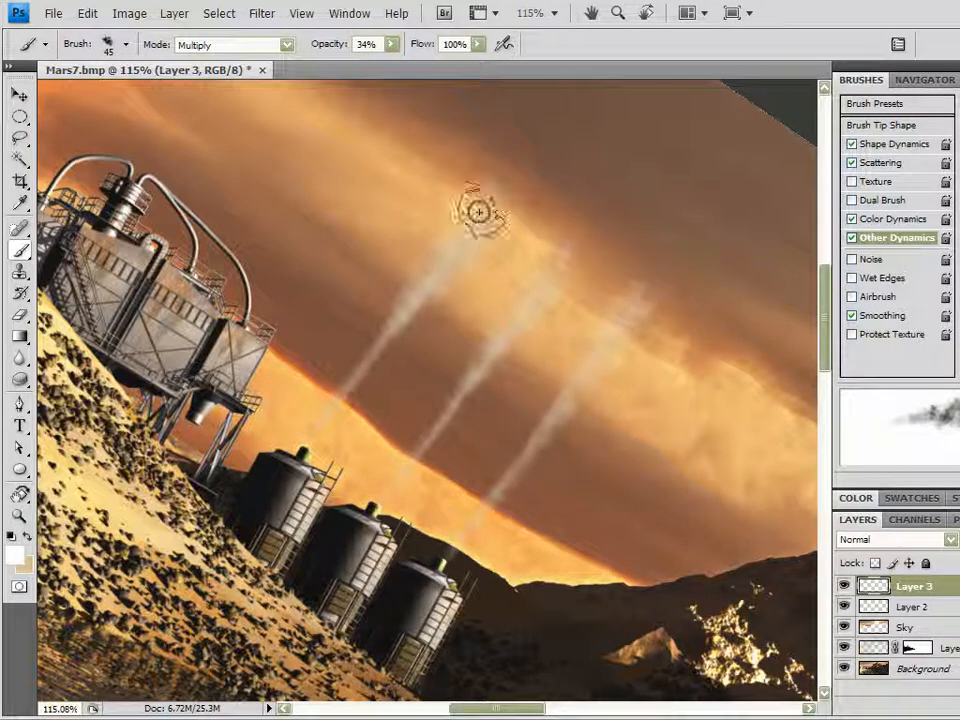
left_click_drag(486, 210, 676, 390)
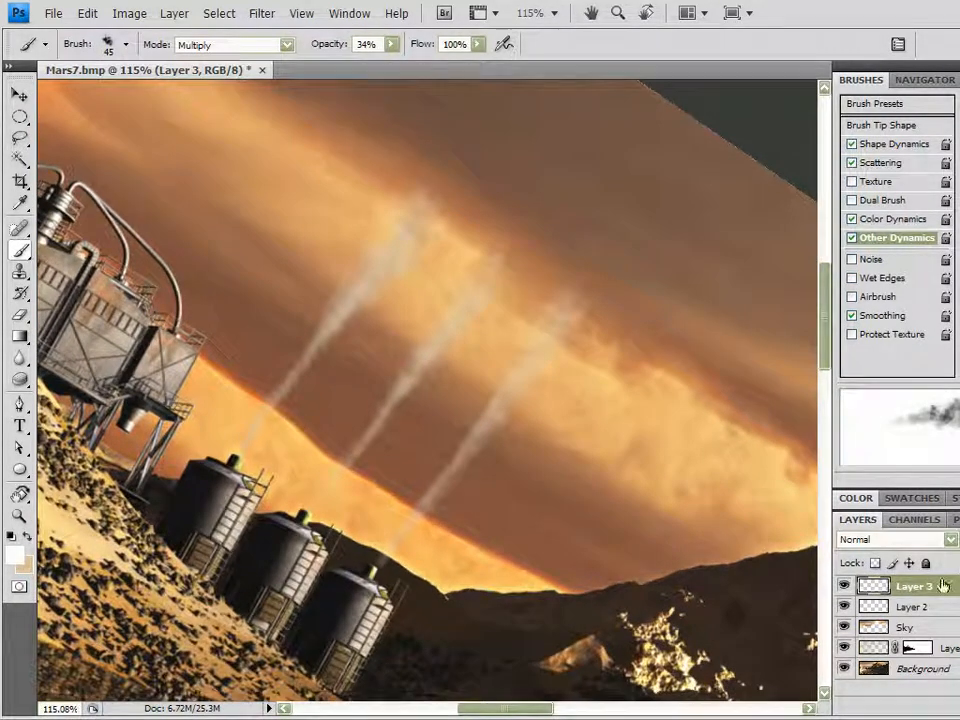
left_click(904, 620)
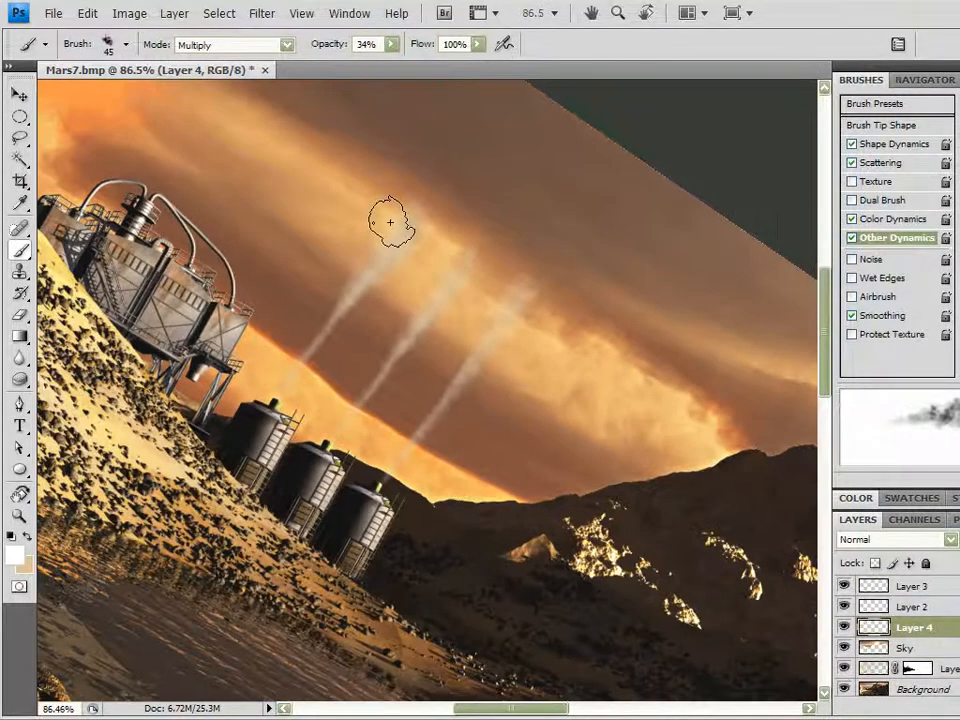
Zoom out to see the whole sky while painting steam streaks on Layer 4
key("ctrl+-")
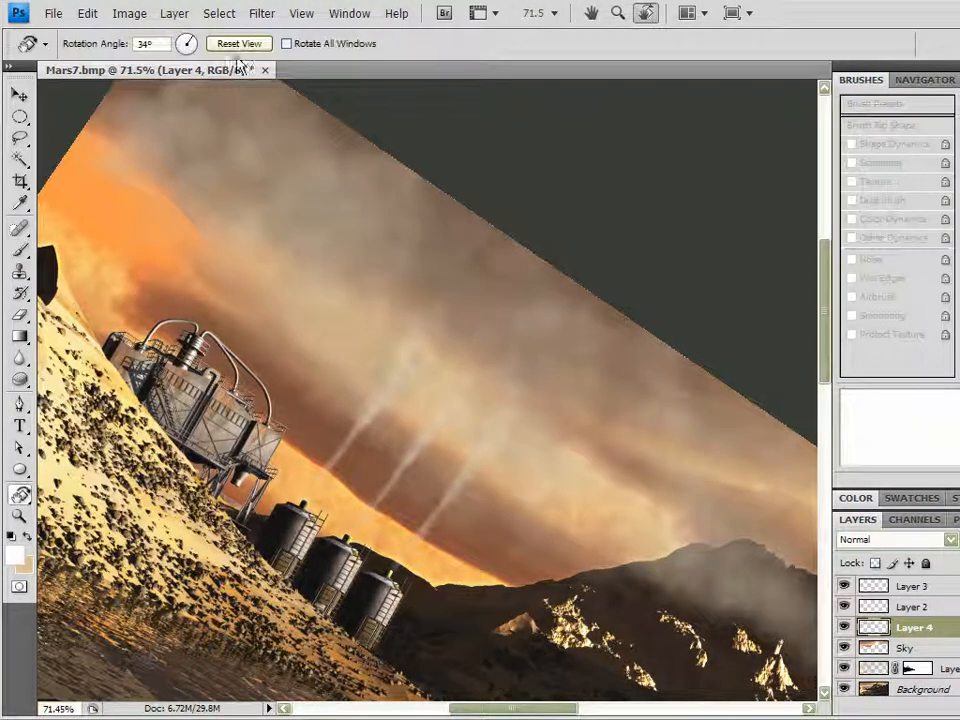
Level the canvas and apply a strong Gaussian Blur to Layer 4 so the steam becomes diffuse fog
left_click(236, 44)
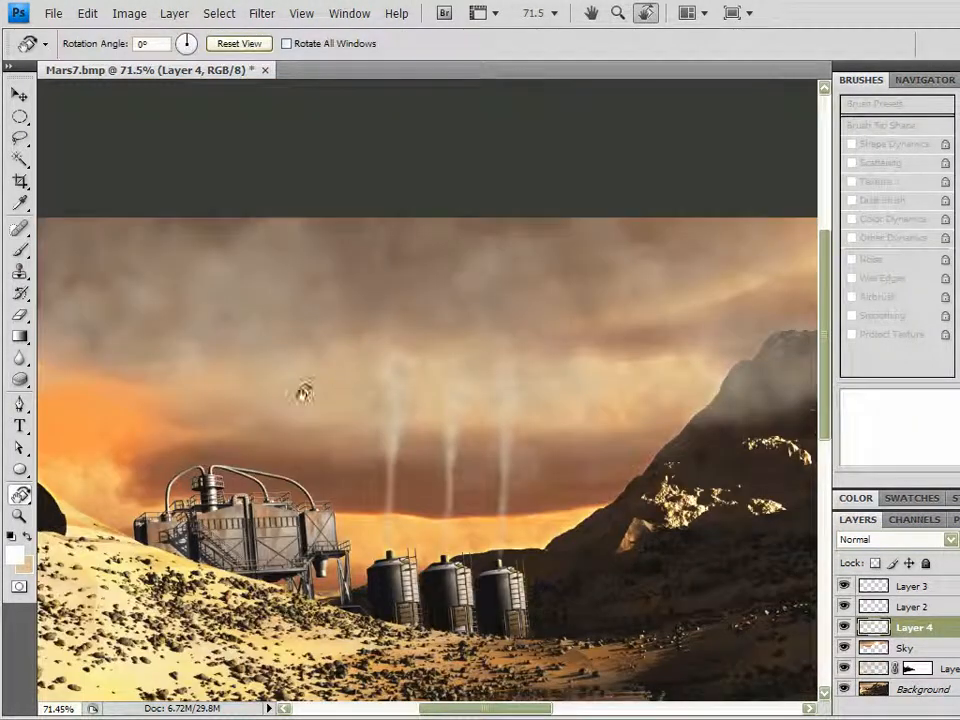
left_click(14, 248)
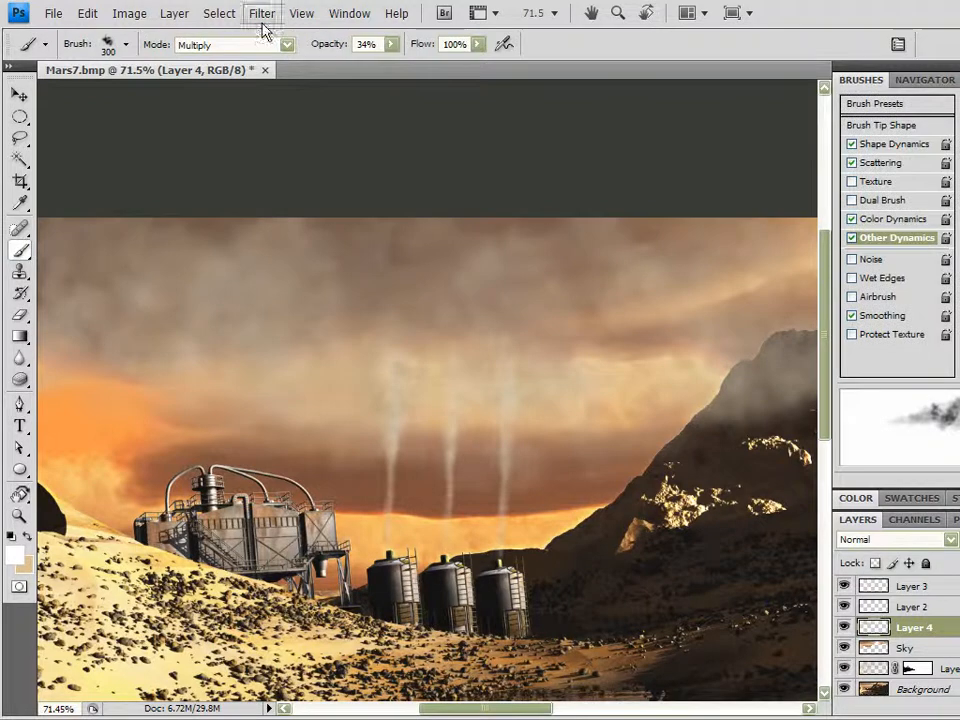
left_click(260, 14)
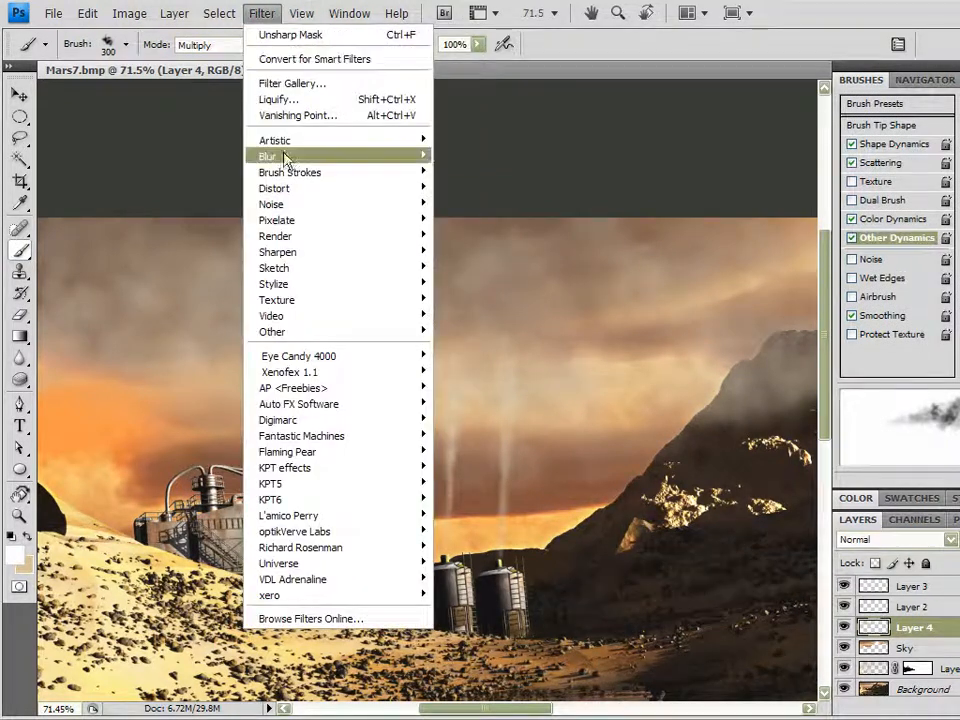
left_click(268, 156)
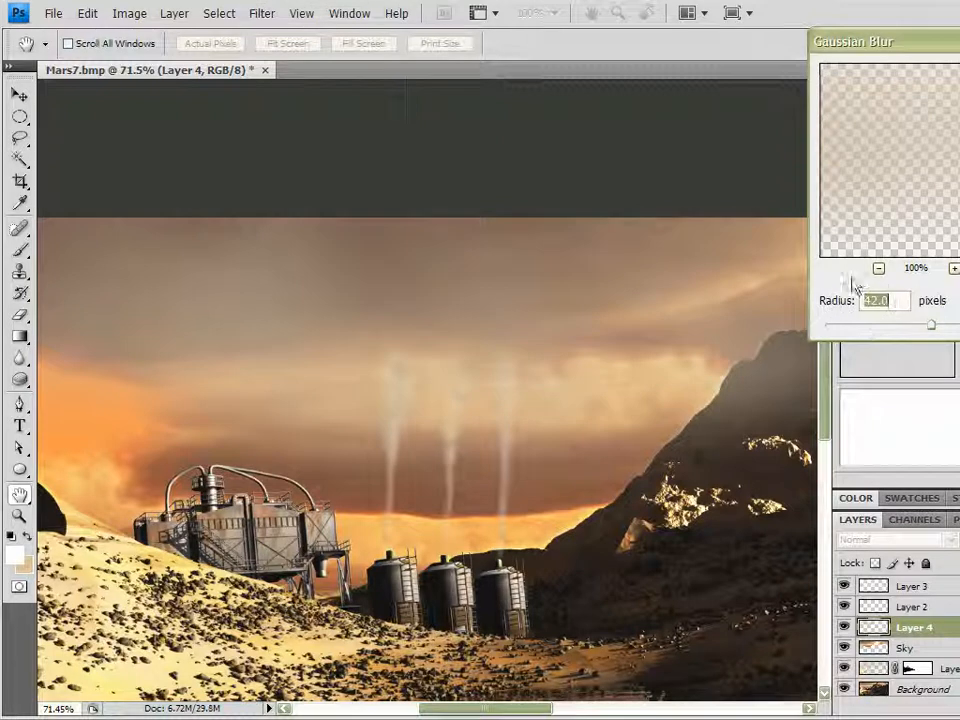
left_click_drag(930, 324, 922, 324)
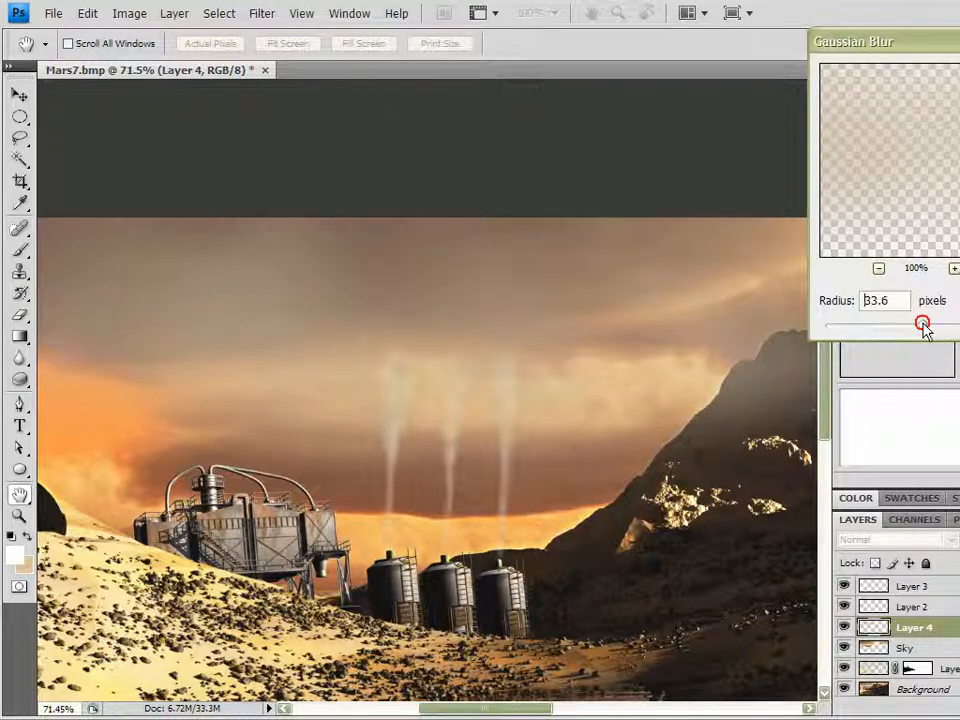
left_click_drag(922, 324, 896, 324)
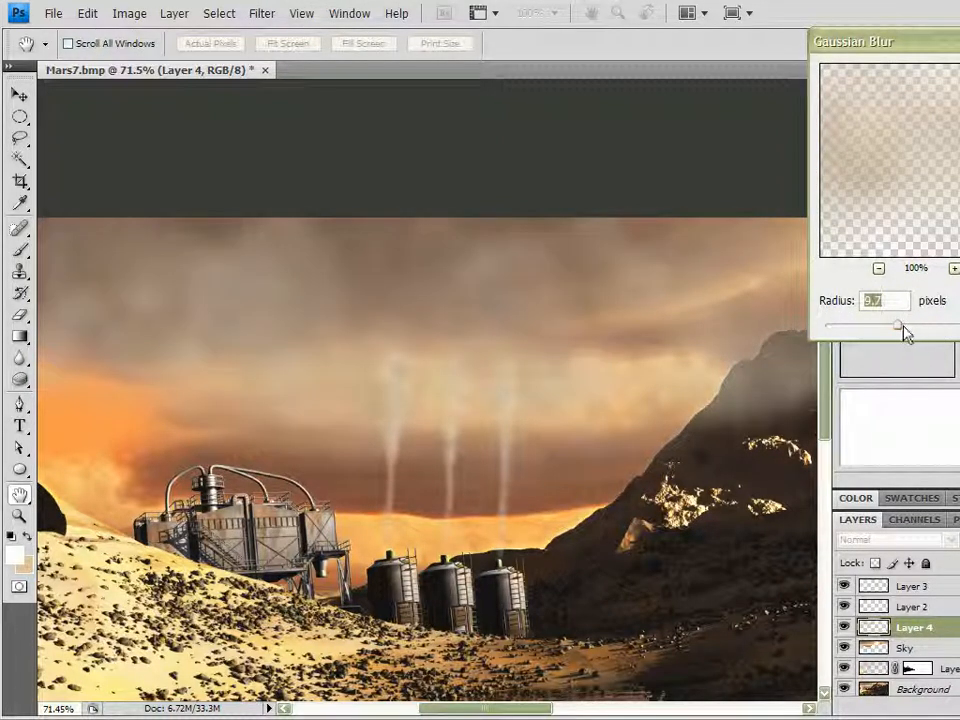
left_click_drag(896, 326, 916, 326)
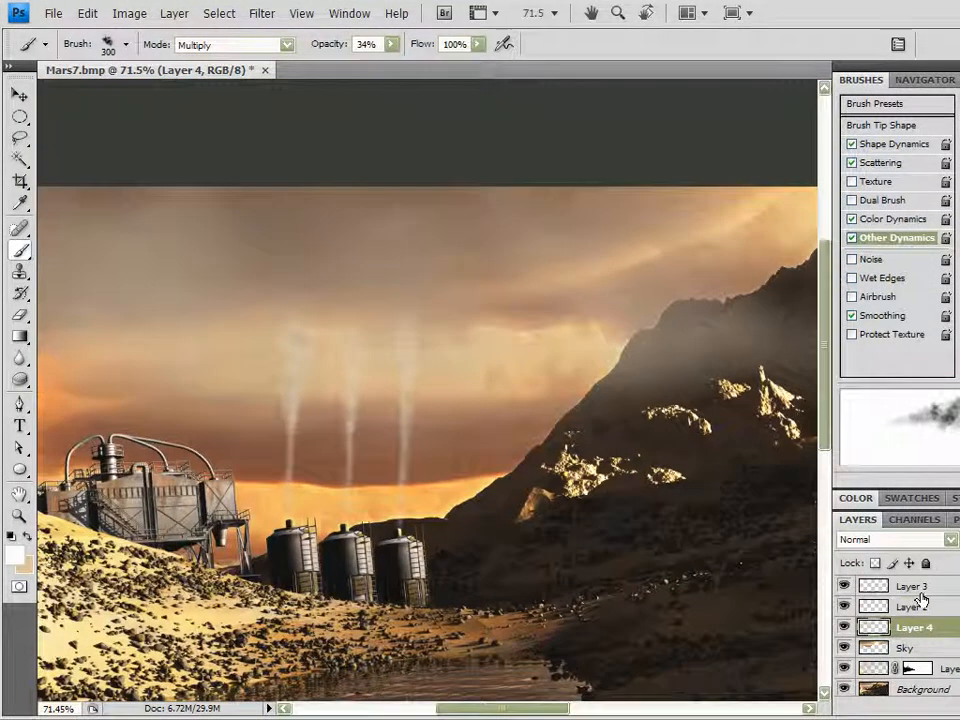
Add a new Layer 5 above Layer 2, dab soft low-opacity haze into the sky, and select Layer 3 with it
left_click(912, 608)
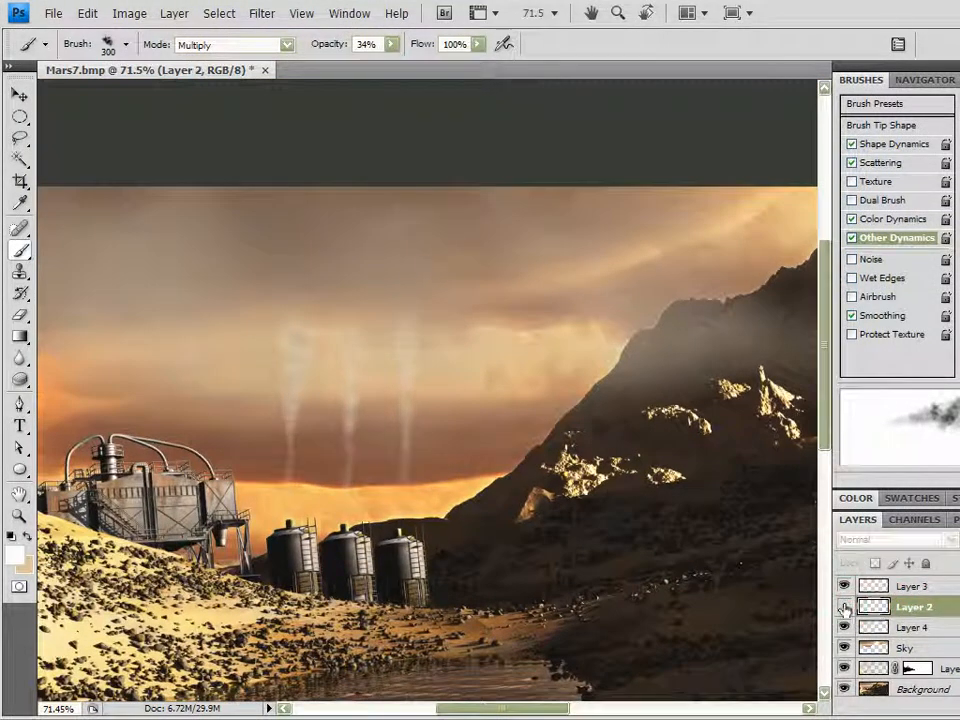
left_click(844, 612)
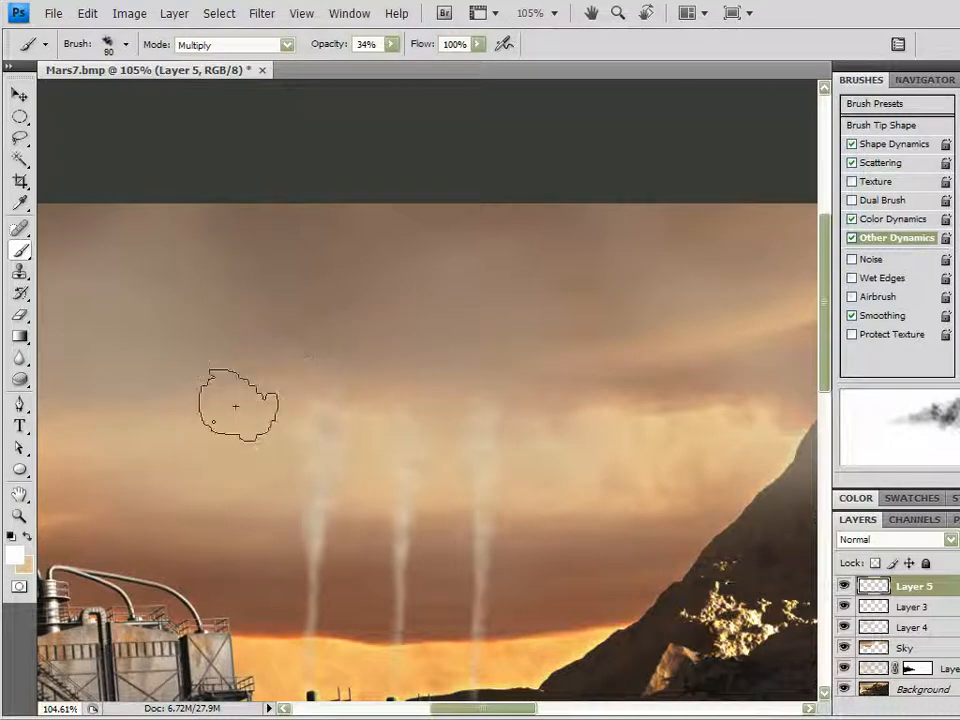
mouse_move(366, 406)
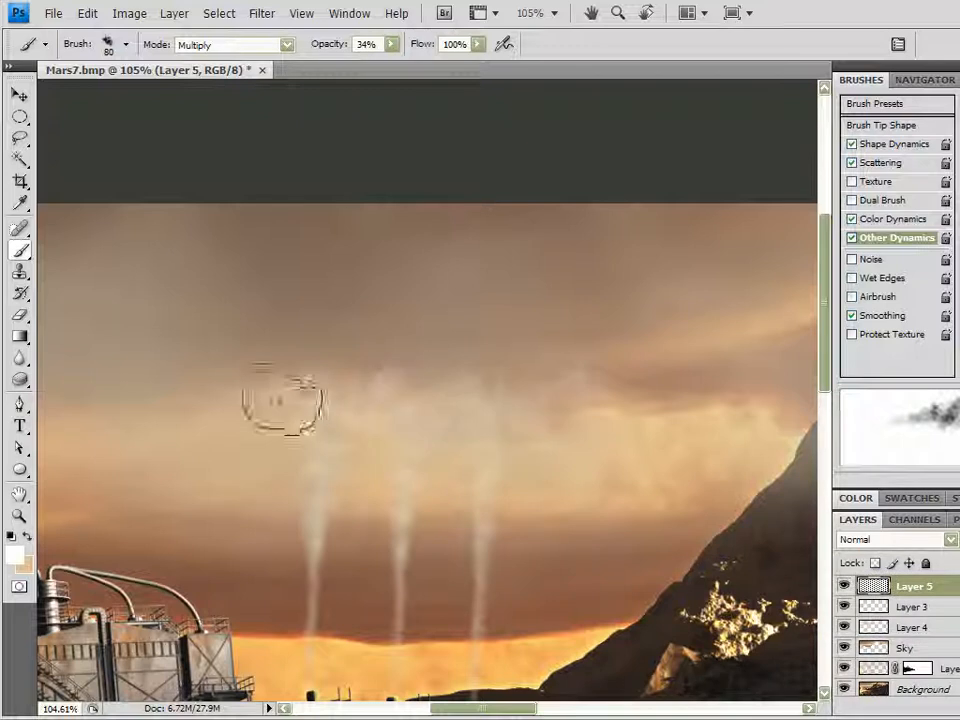
left_click(308, 400)
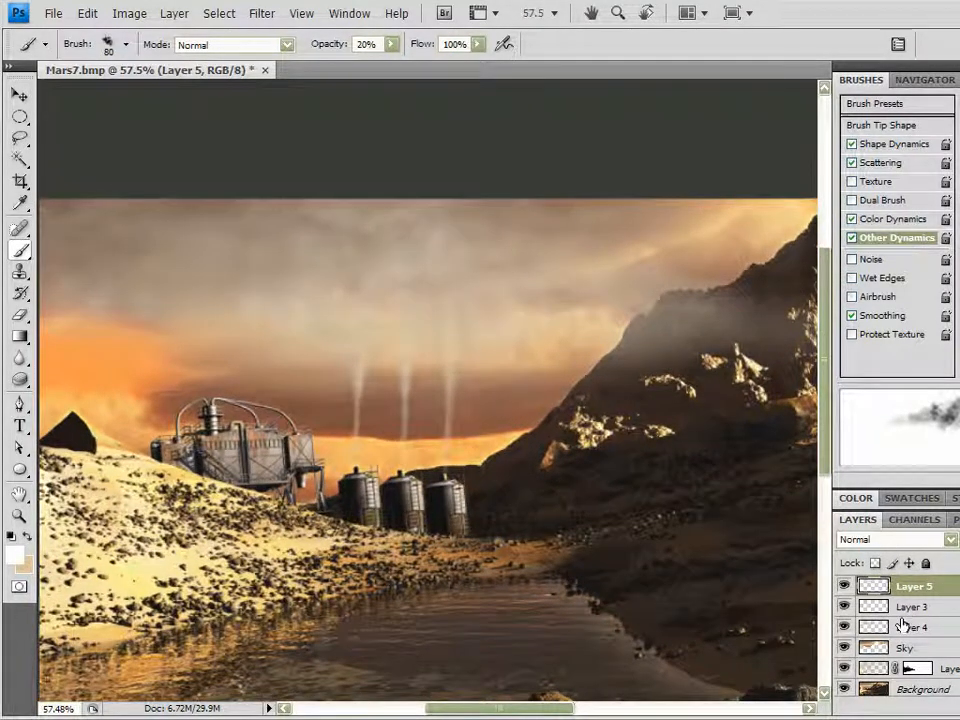
left_click(840, 648)
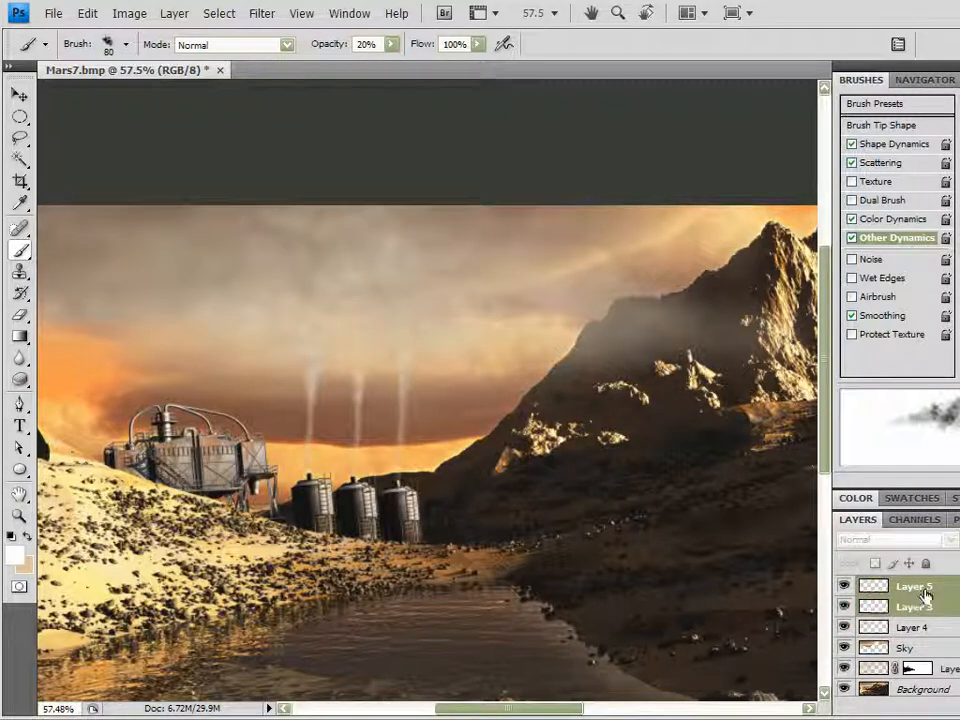
Merge Layer 5 and Layer 3 into a single haze layer and bring up the Image > Adjustments list
right_click(900, 586)
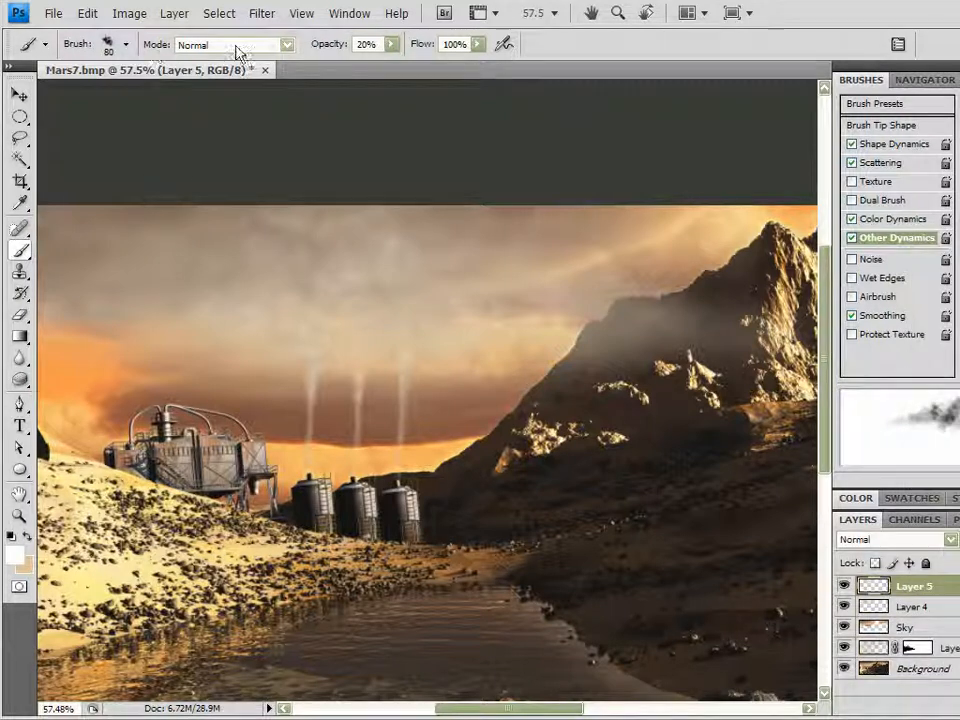
left_click(130, 12)
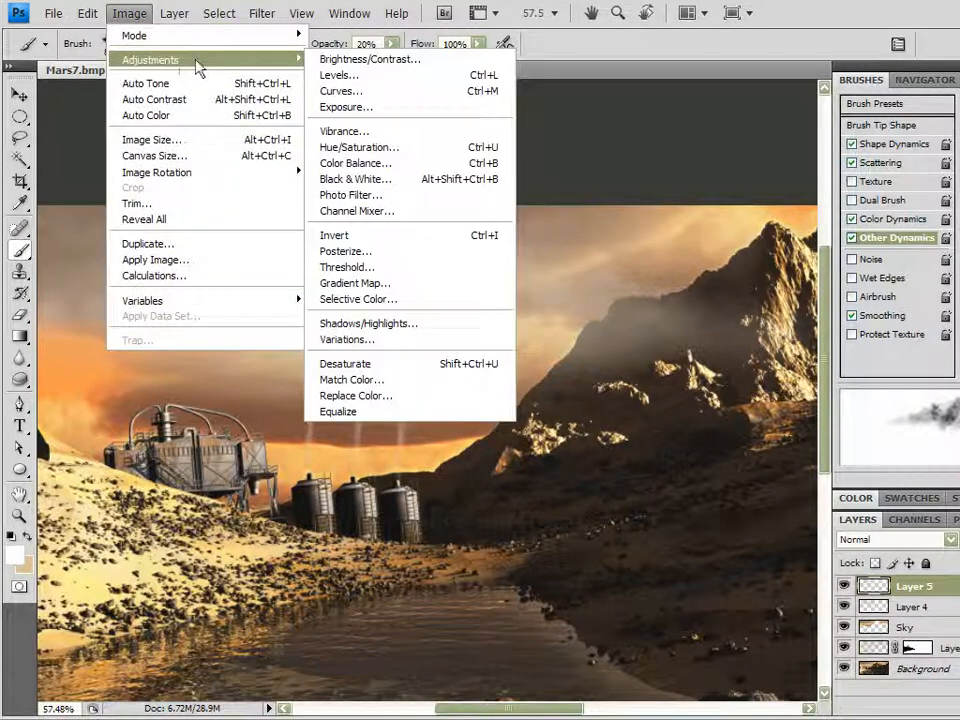
left_click(368, 60)
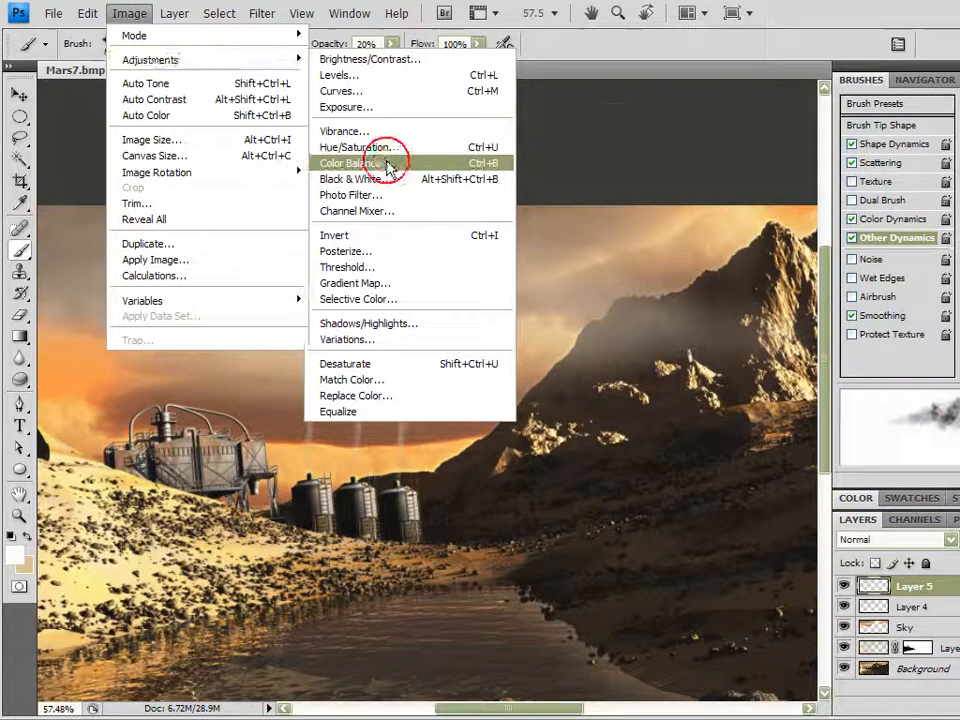
Apply Color Balance, warming the haze midtones toward yellow and red, then move to the shadows
left_click(348, 162)
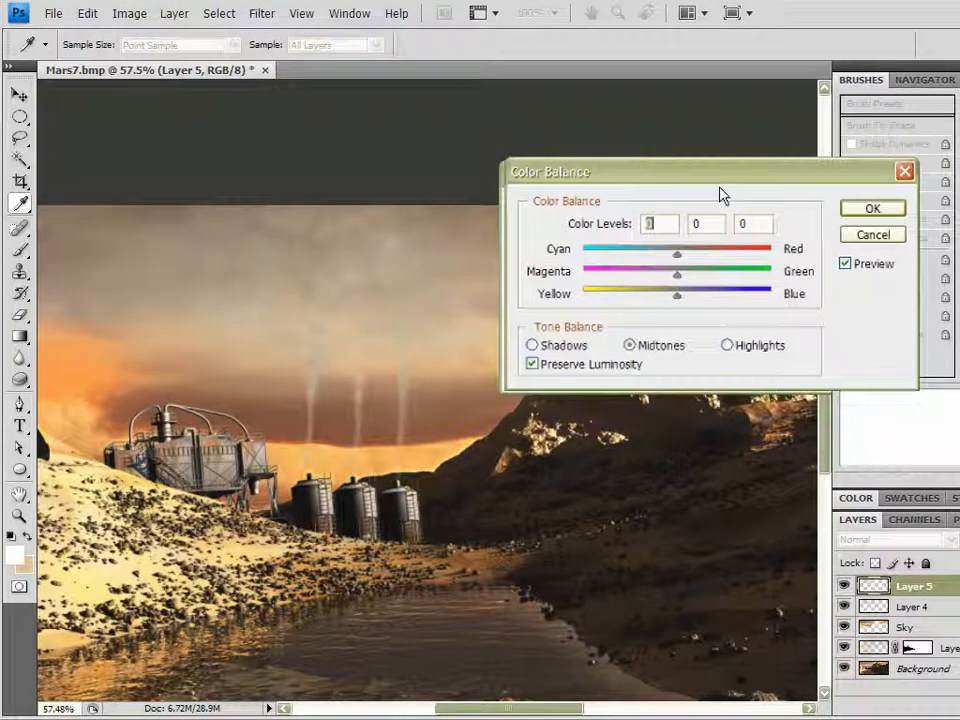
left_click_drag(676, 294, 662, 294)
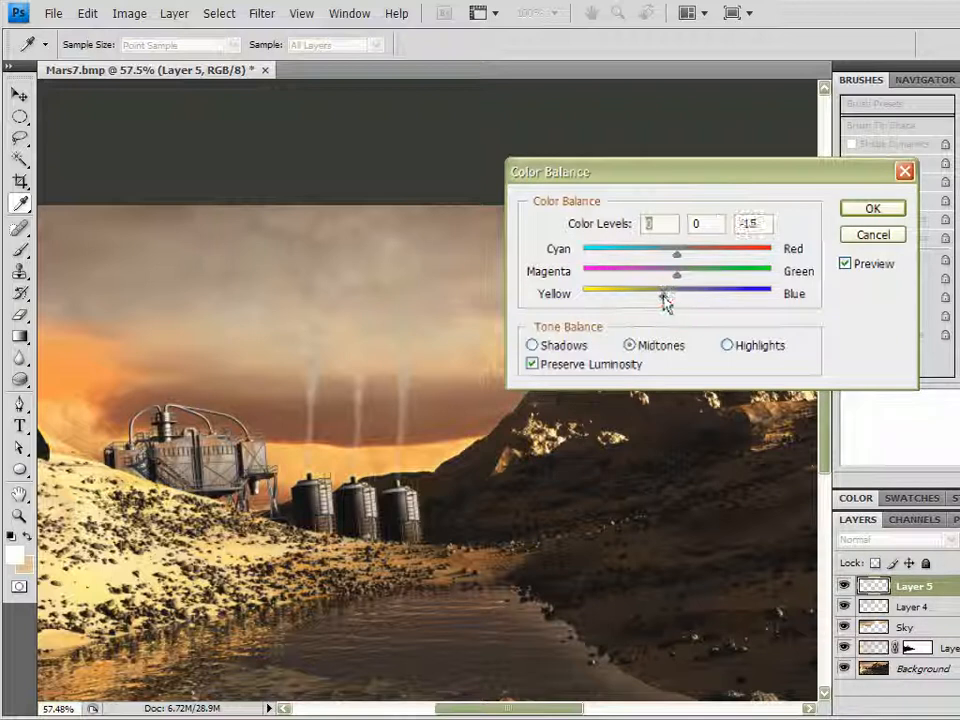
left_click_drag(676, 248, 712, 248)
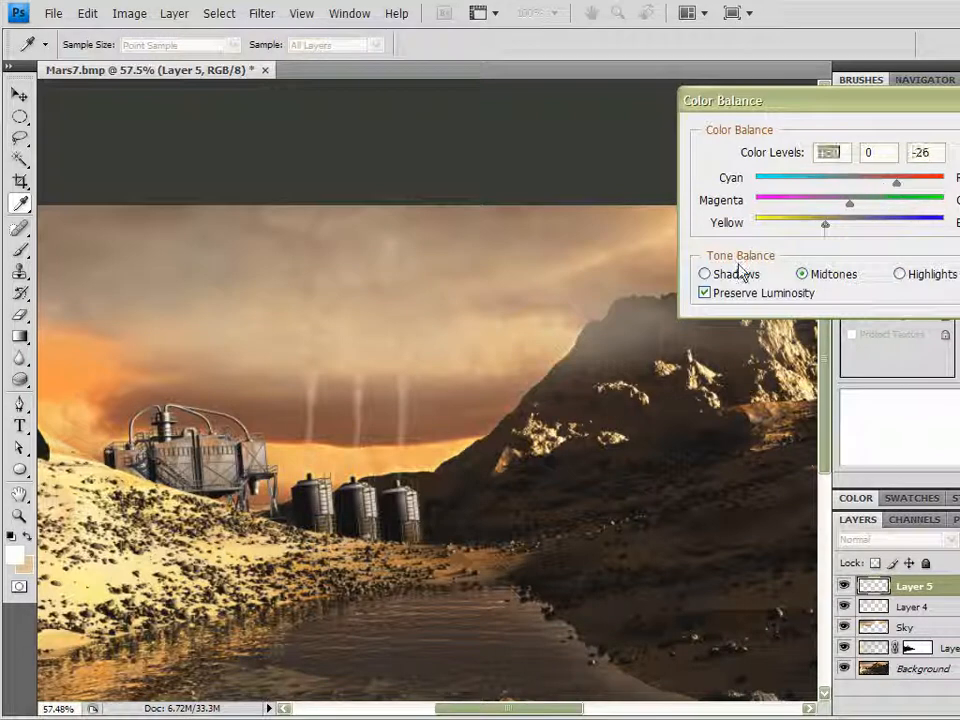
left_click(704, 274)
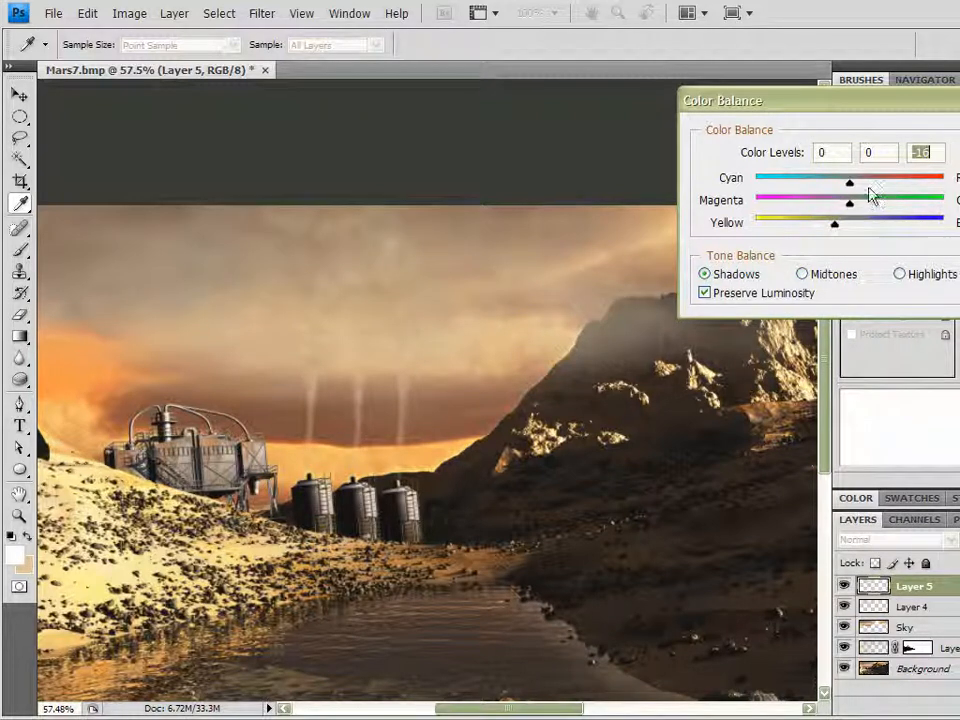
Tint the shadows and shift the highlights toward cyan, then confirm the Color Balance
left_click_drag(848, 182, 868, 182)
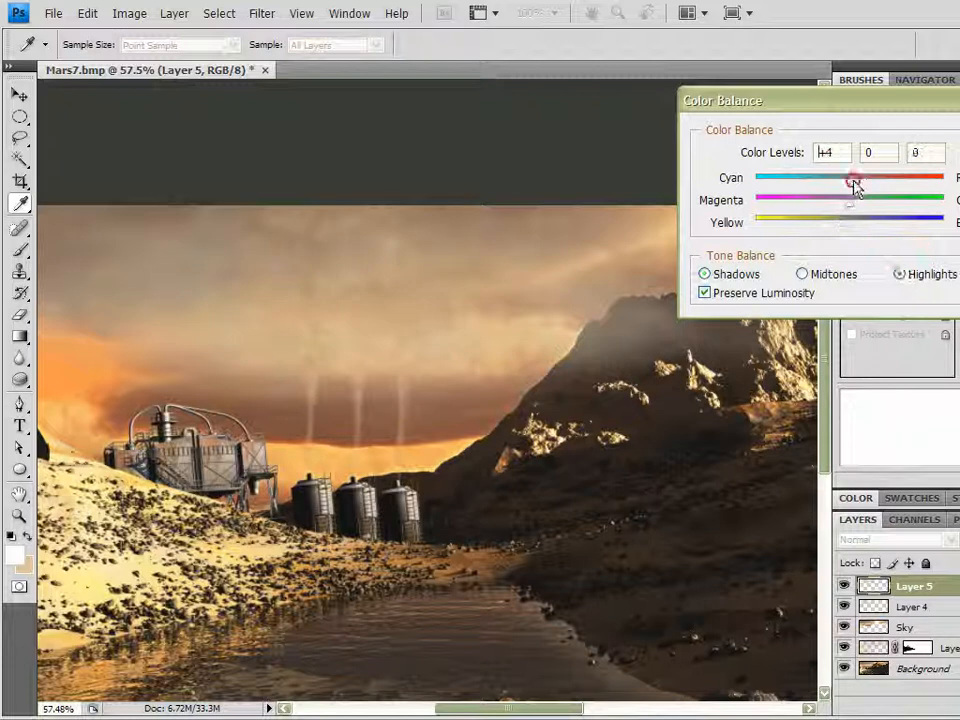
left_click_drag(852, 176, 828, 176)
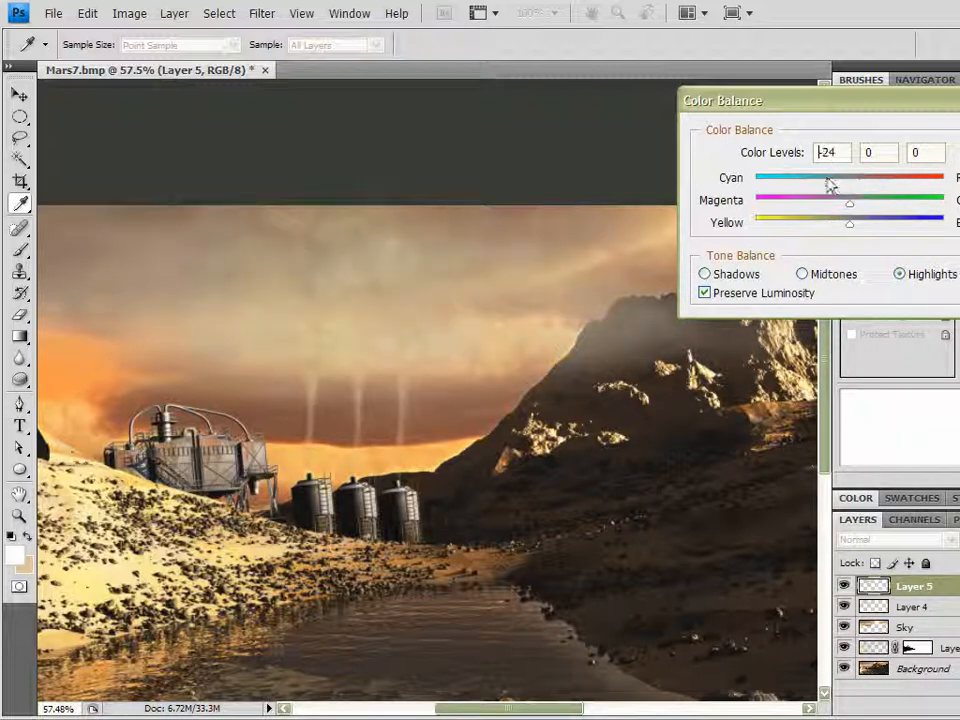
left_click_drag(850, 220, 840, 220)
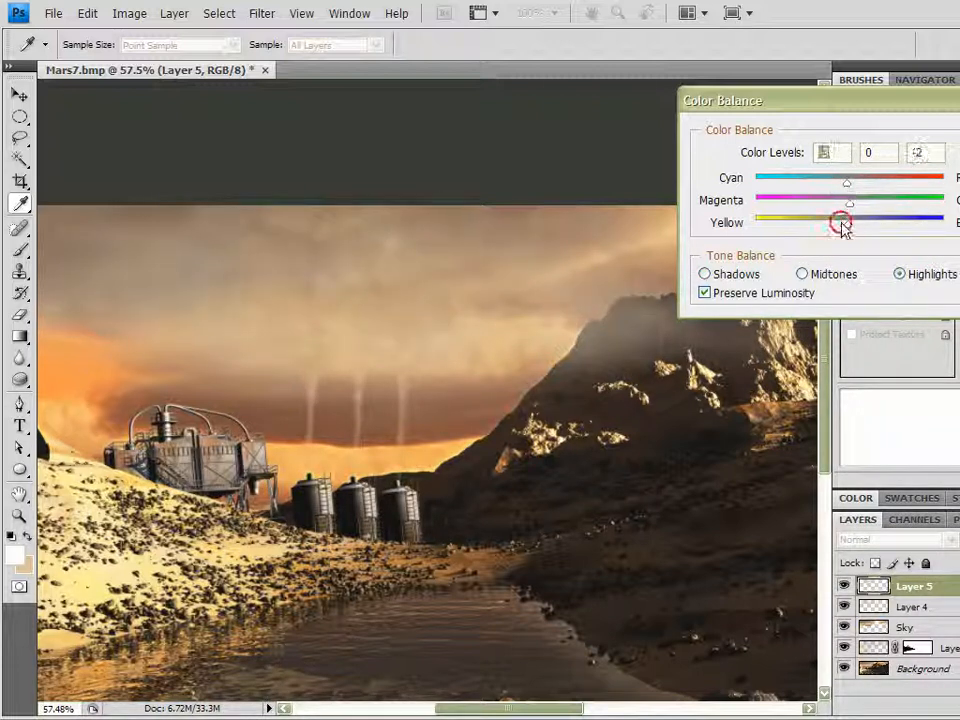
left_click_drag(840, 220, 848, 220)
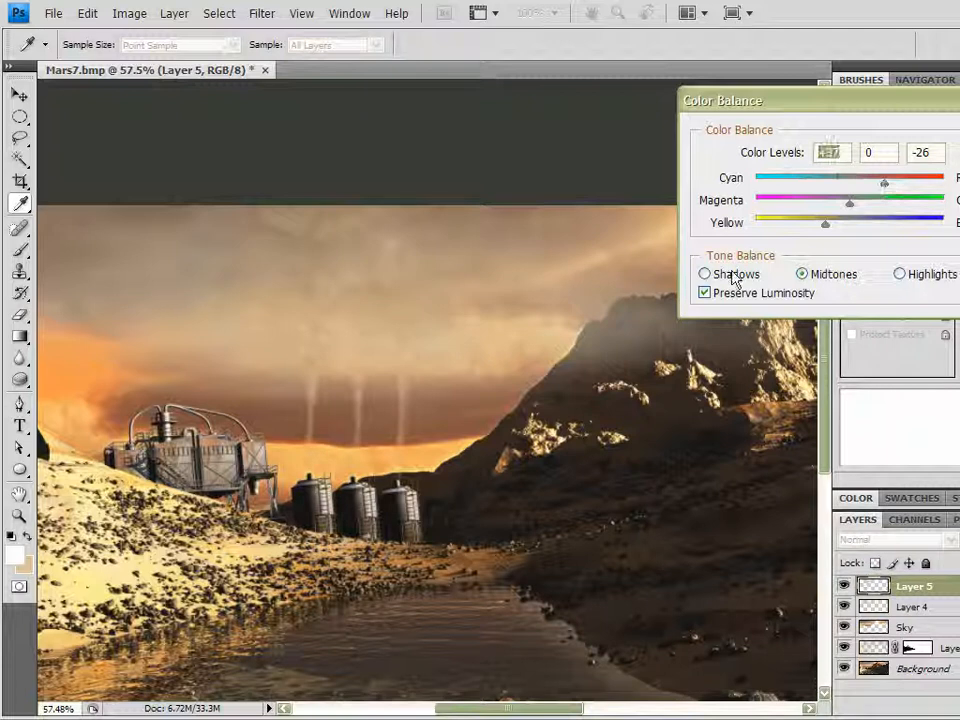
left_click(704, 272)
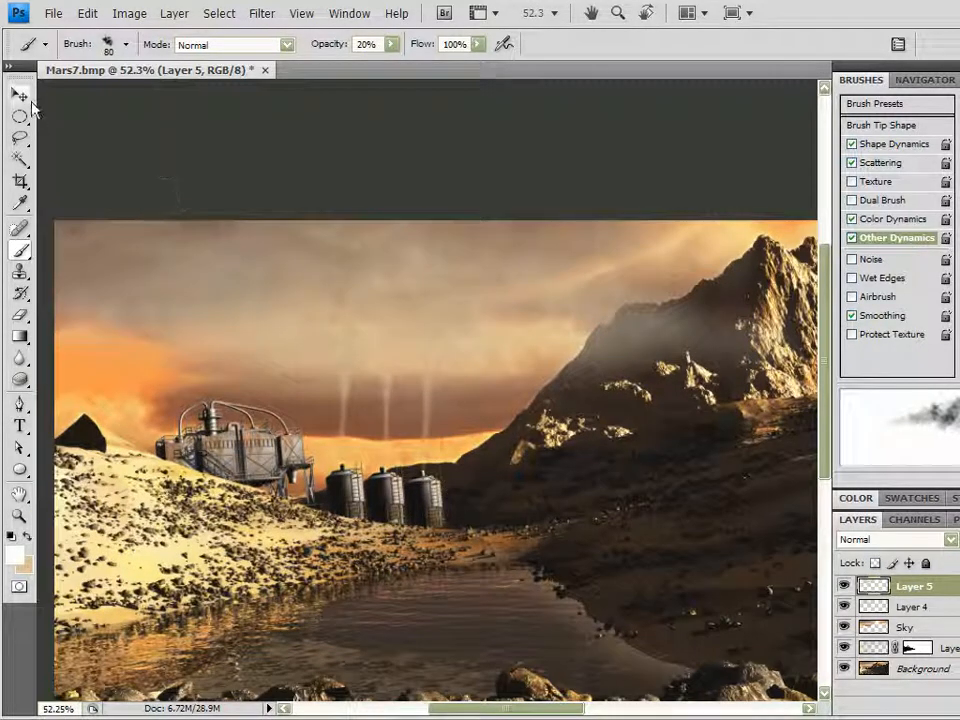
Switch to the Move tool with transform controls to show the haze layer's bounding frame
left_click(12, 96)
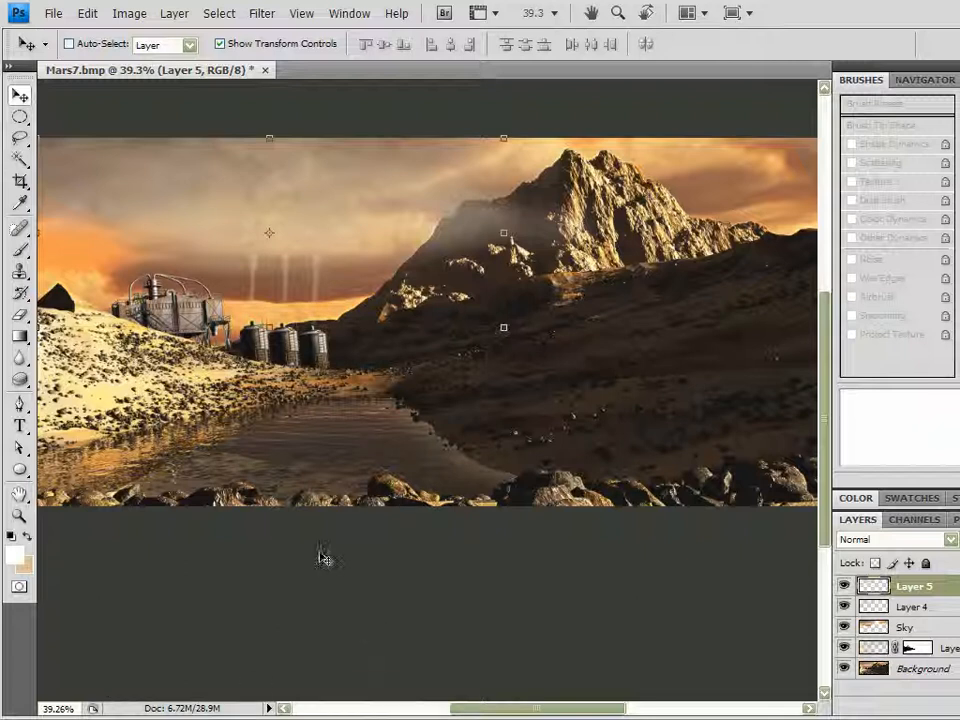
mouse_move(332, 568)
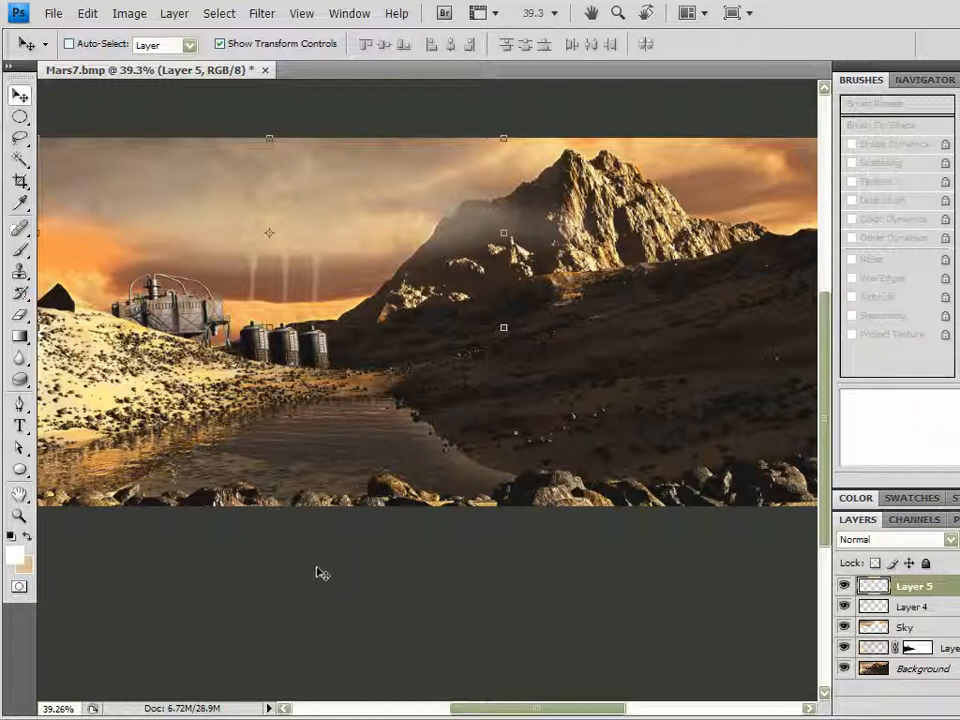
mouse_move(296, 560)
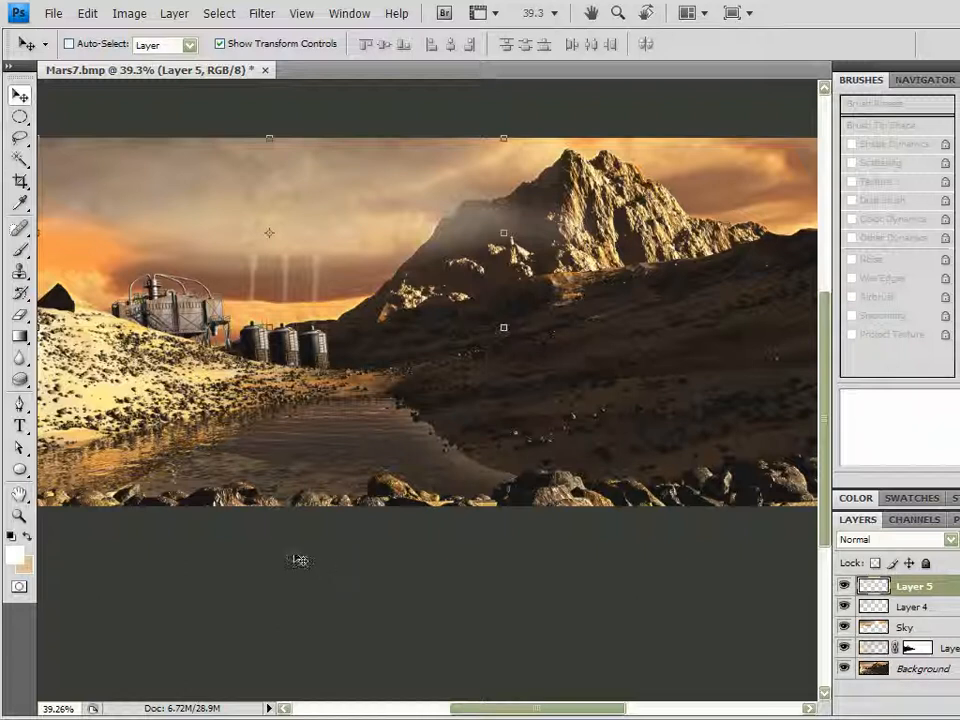